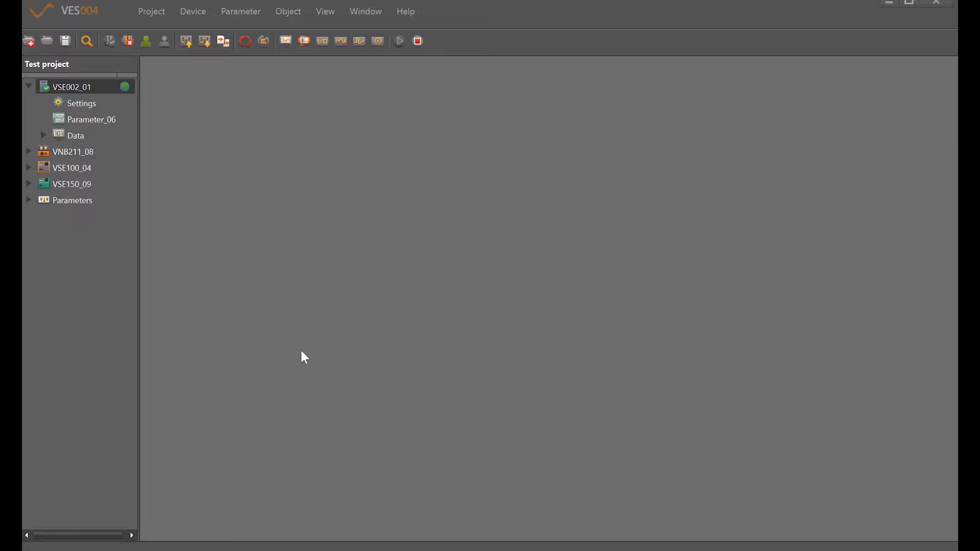
pyautogui.moveTo(254, 279)
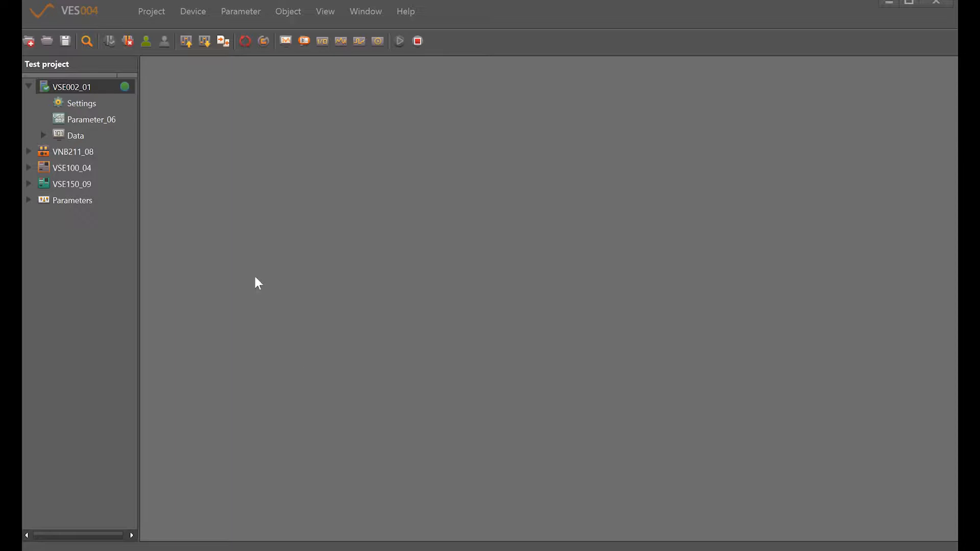
# Select VSE002_01 in the project tree and bring up its history trend view with data sources.
pyautogui.click(82, 103)
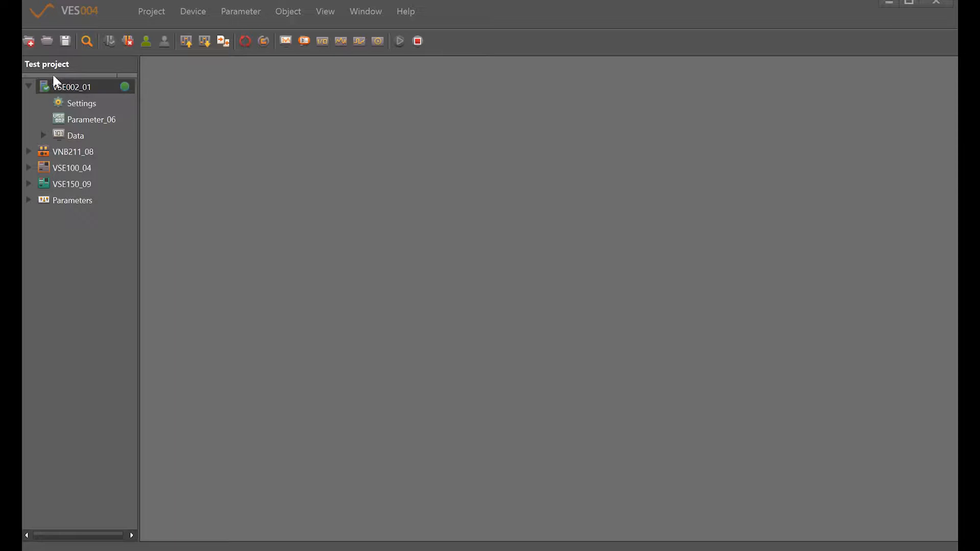
pyautogui.click(66, 86)
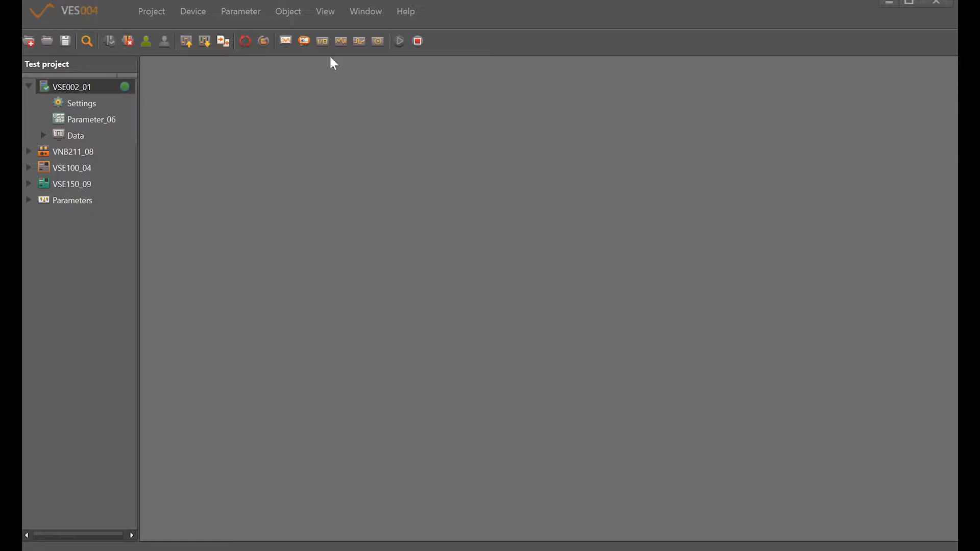
pyautogui.moveTo(378, 41)
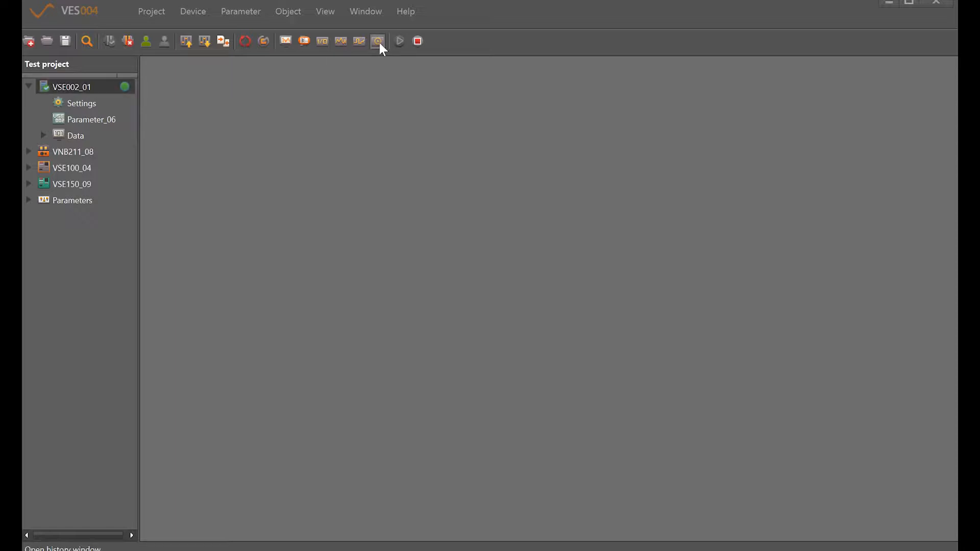
pyautogui.click(378, 41)
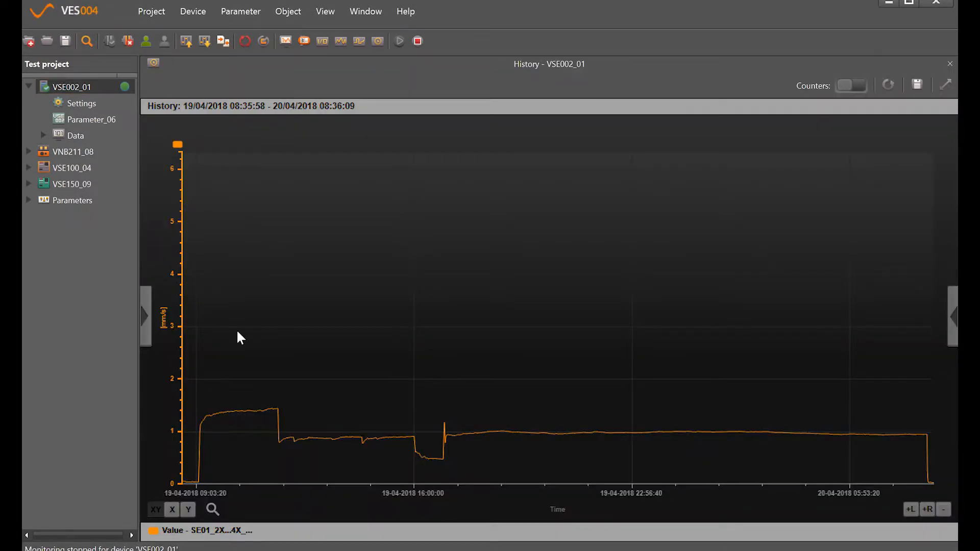
pyautogui.moveTo(145, 321)
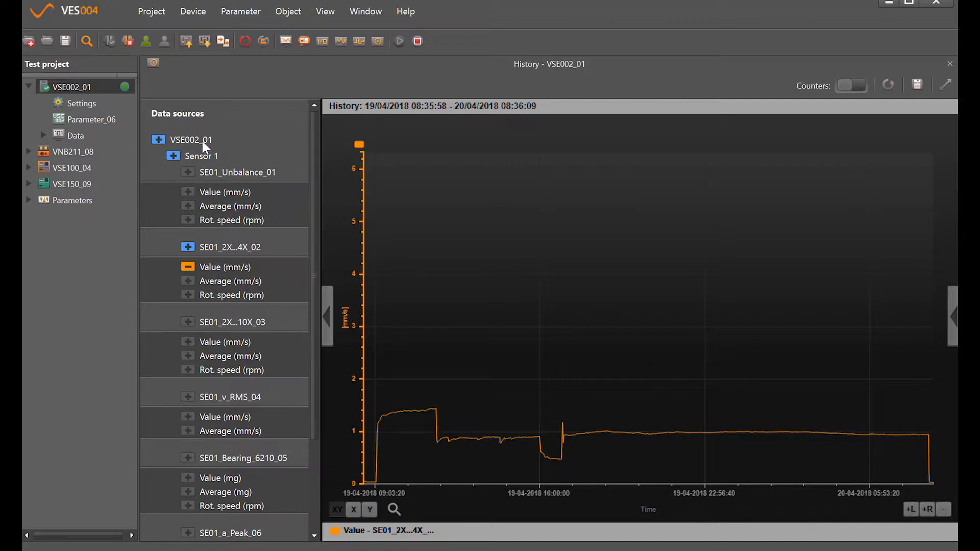
pyautogui.scroll(-3)
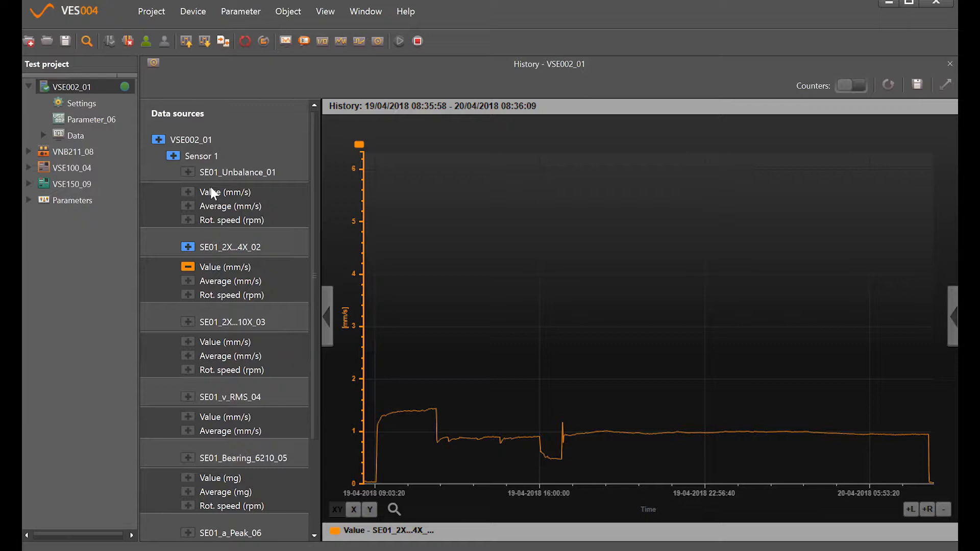
pyautogui.moveTo(164, 148)
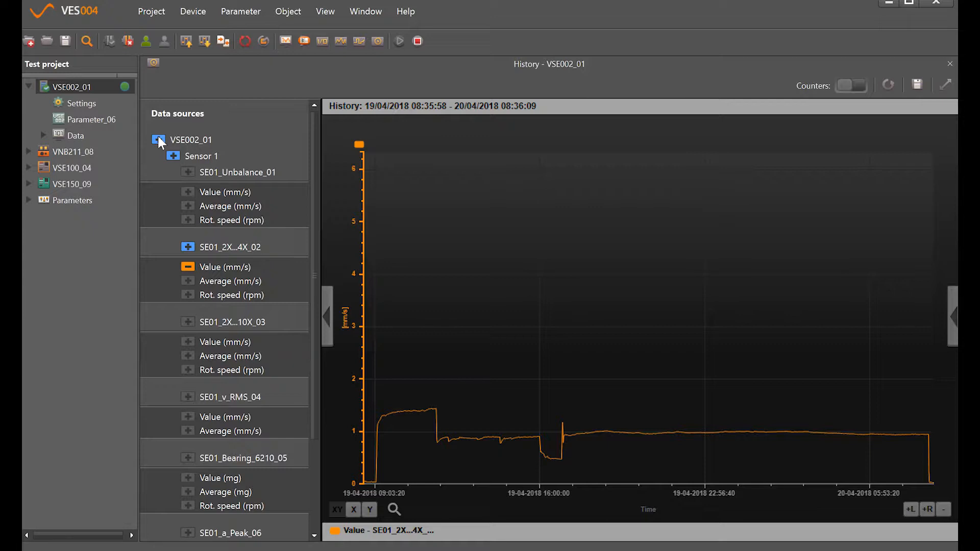
pyautogui.moveTo(162, 149)
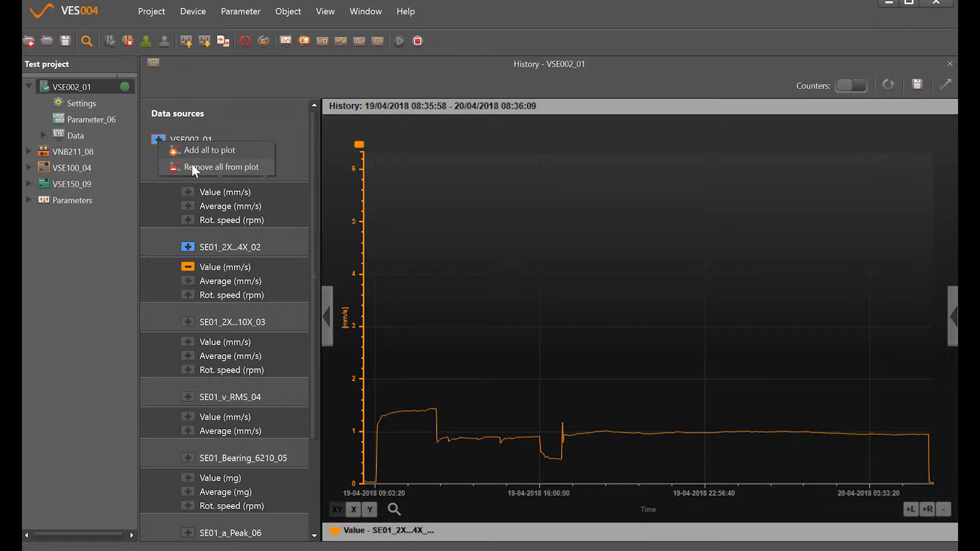
# Remove all series from the VSE002_01 plot and show the data sources list again.
pyautogui.click(222, 168)
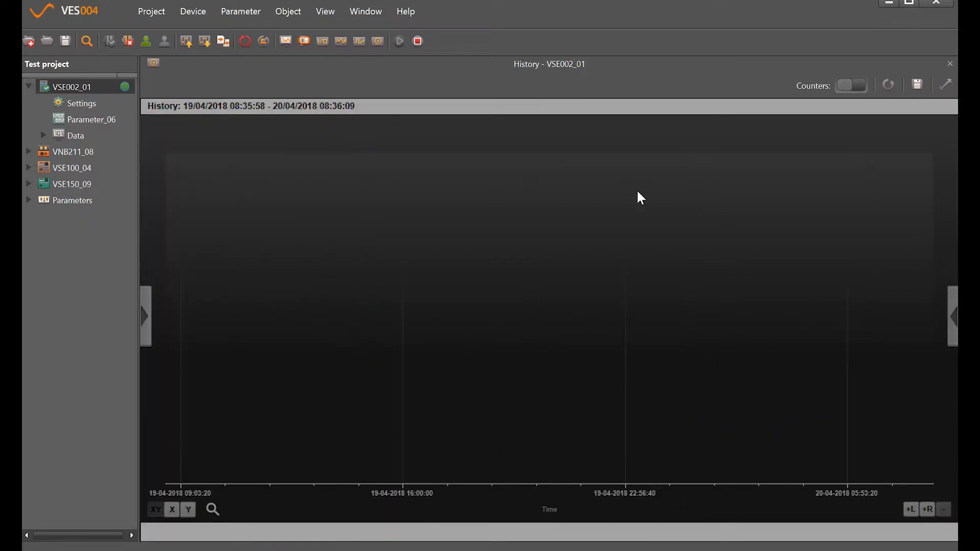
pyautogui.moveTo(148, 323)
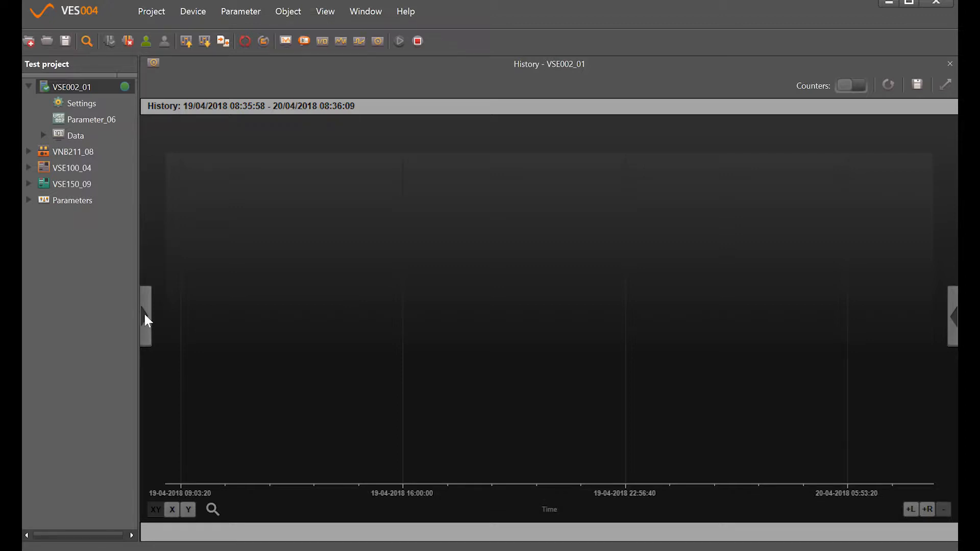
pyautogui.click(145, 319)
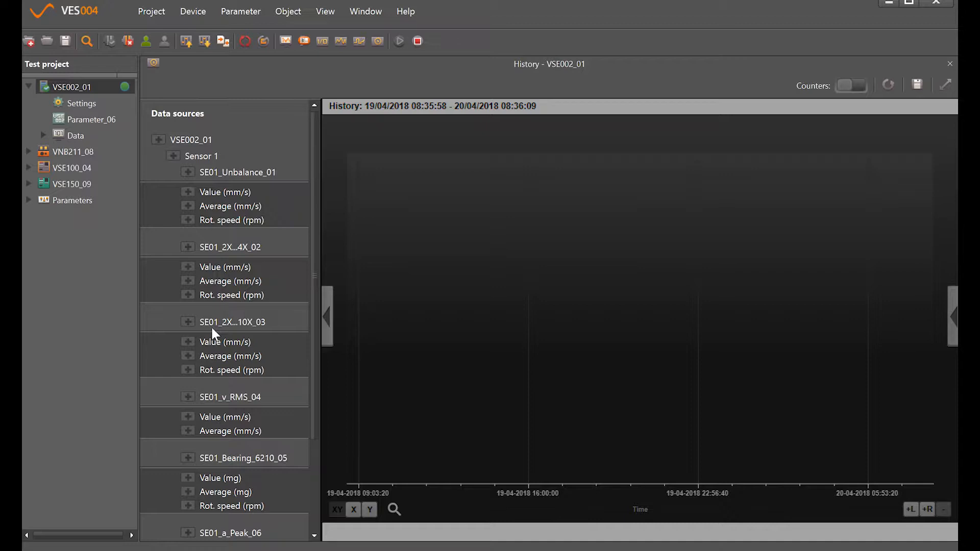
pyautogui.moveTo(278, 304)
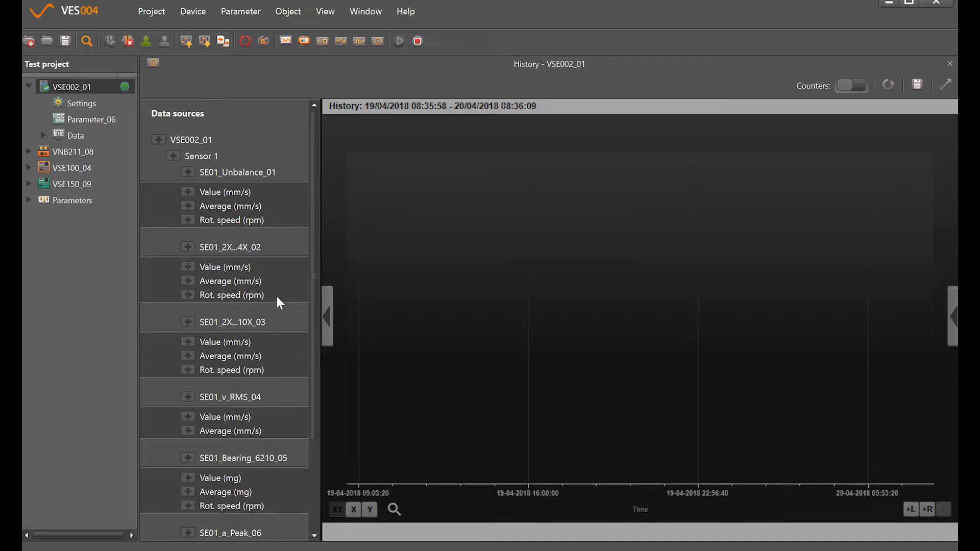
pyautogui.moveTo(213, 259)
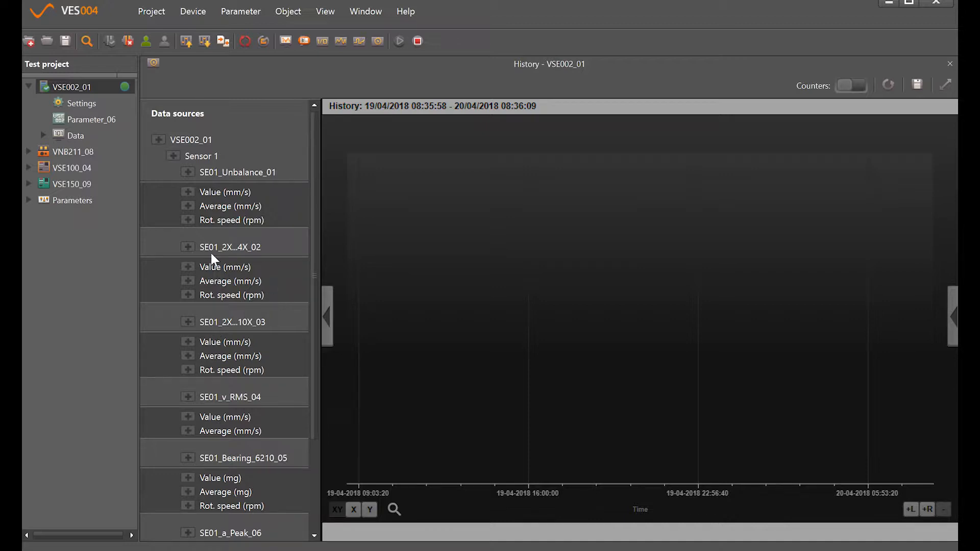
pyautogui.moveTo(258, 249)
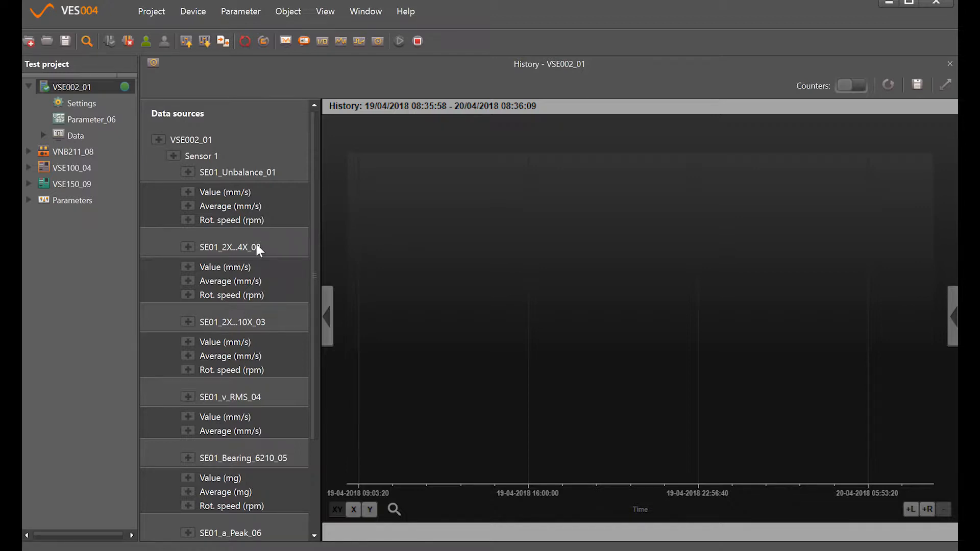
pyautogui.moveTo(252, 247)
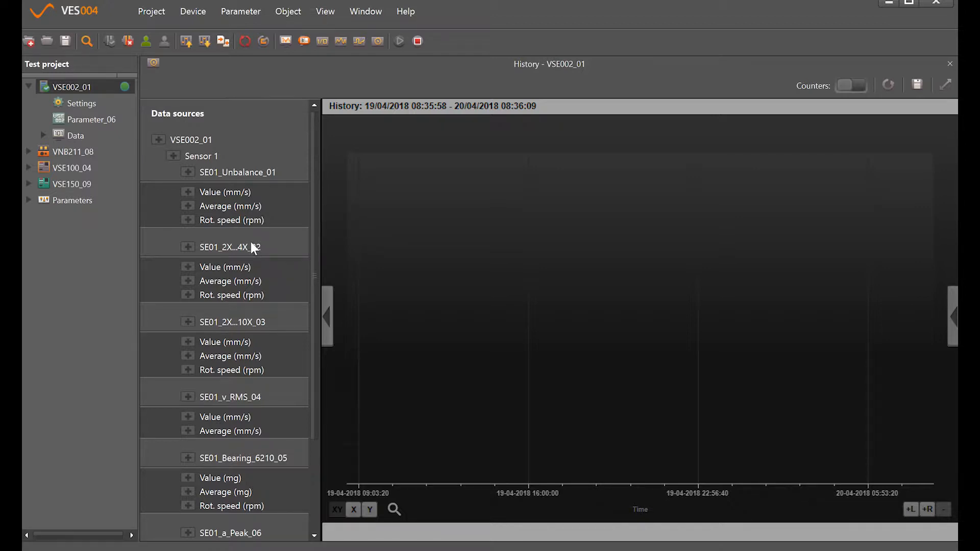
pyautogui.moveTo(243, 253)
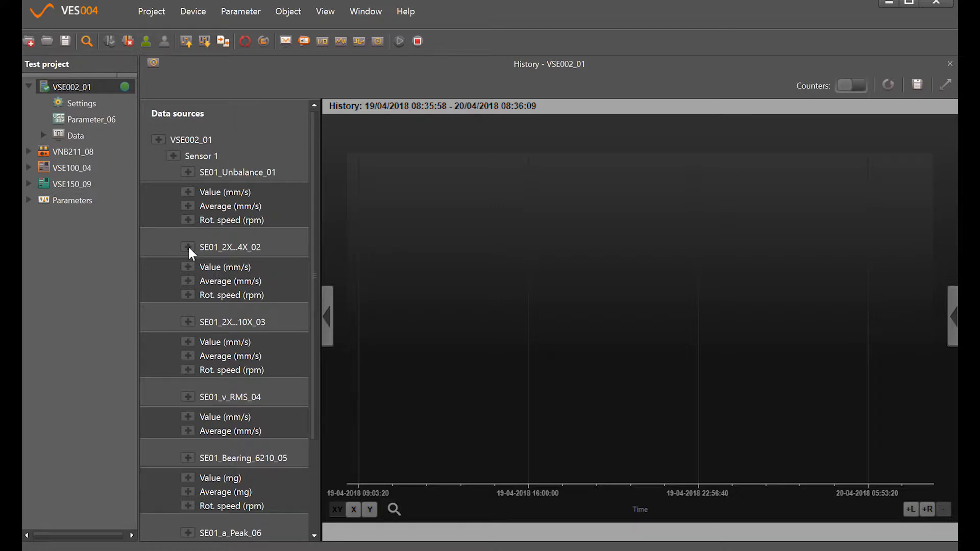
# Add the SE01_2X...4X_02 object's value, average and rot. speed series to the plot.
pyautogui.click(188, 247)
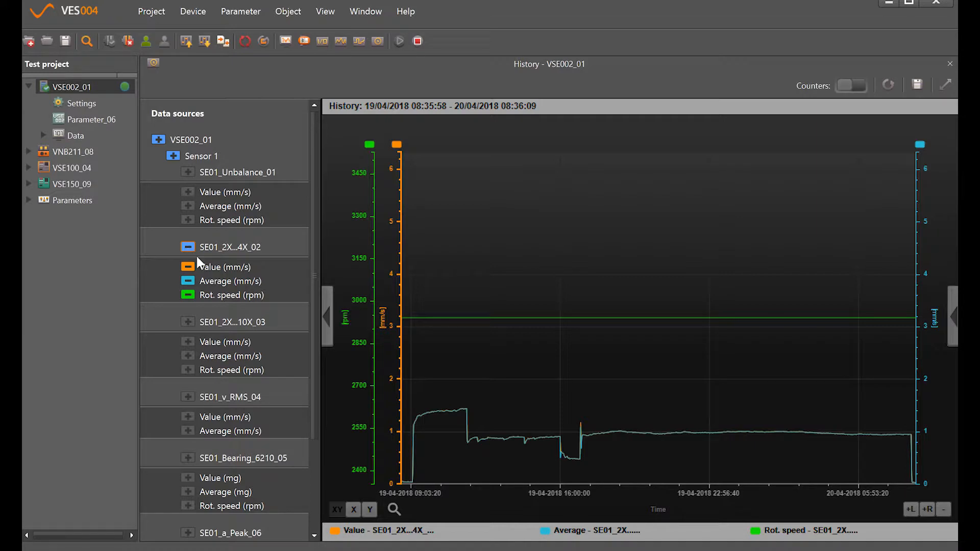
pyautogui.moveTo(247, 277)
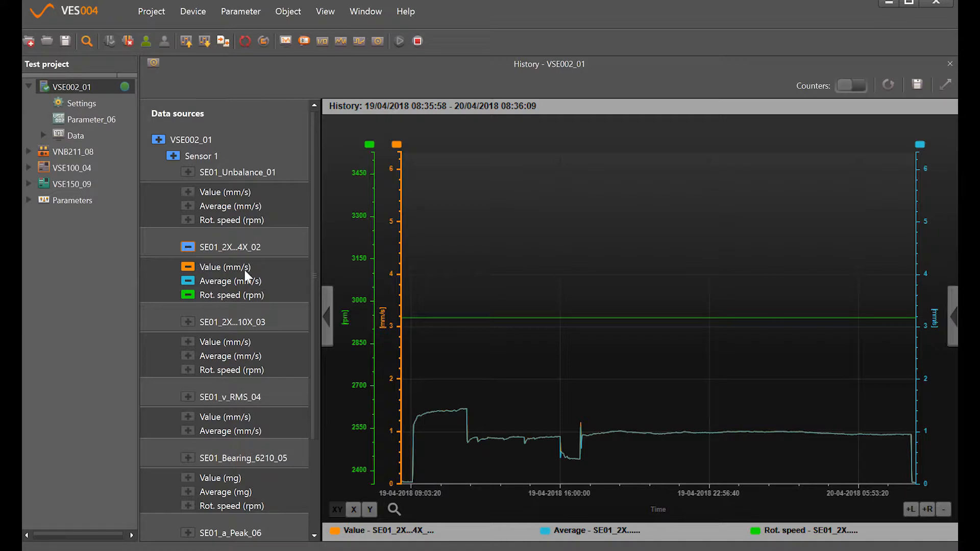
pyautogui.moveTo(225, 281)
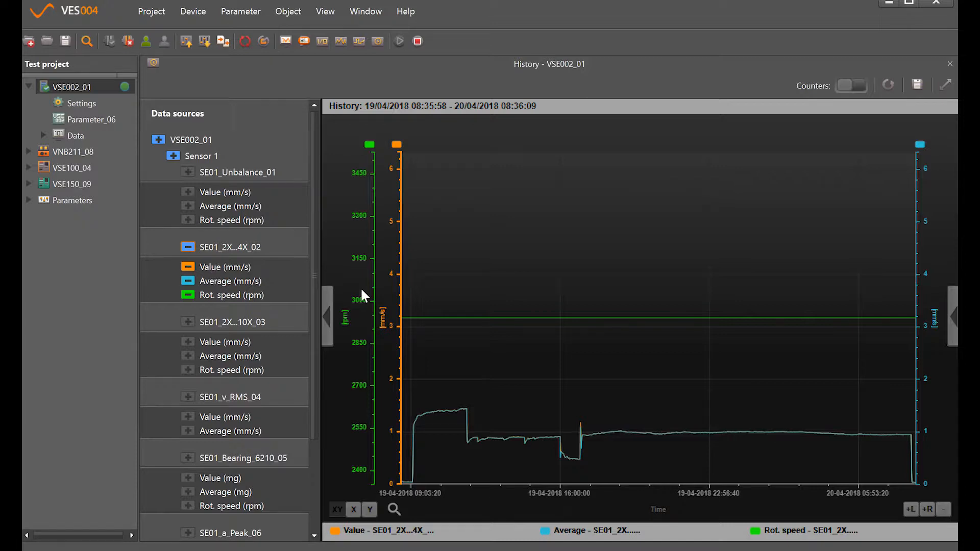
pyautogui.moveTo(243, 287)
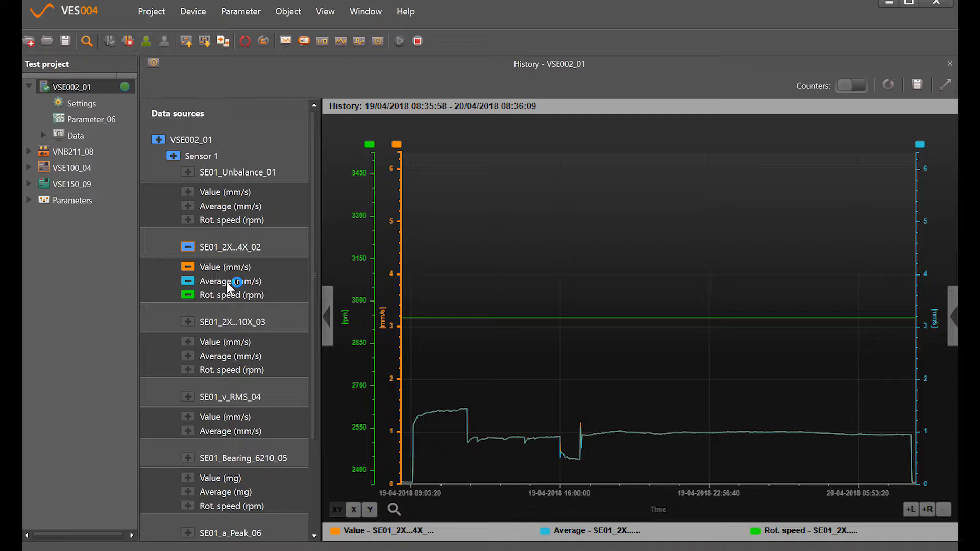
pyautogui.moveTo(246, 304)
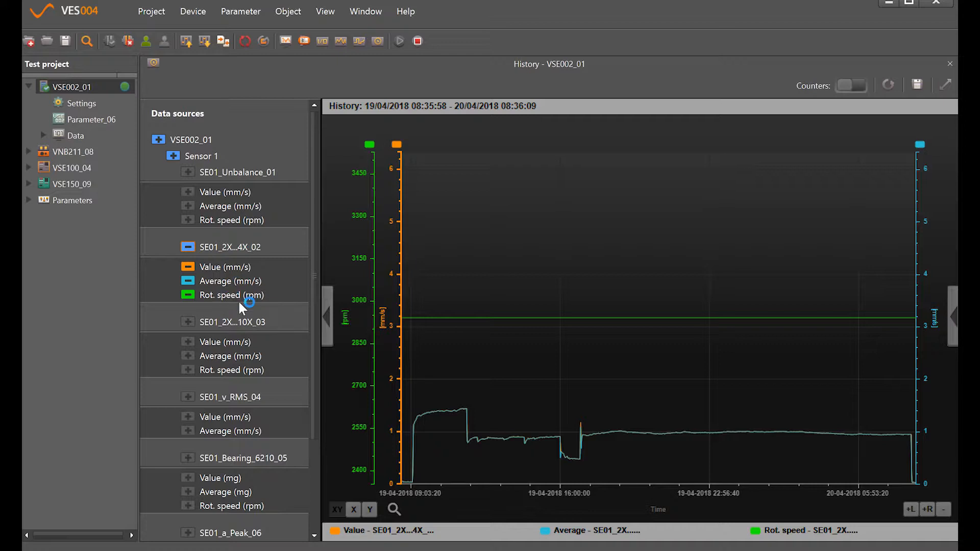
pyautogui.moveTo(398, 322)
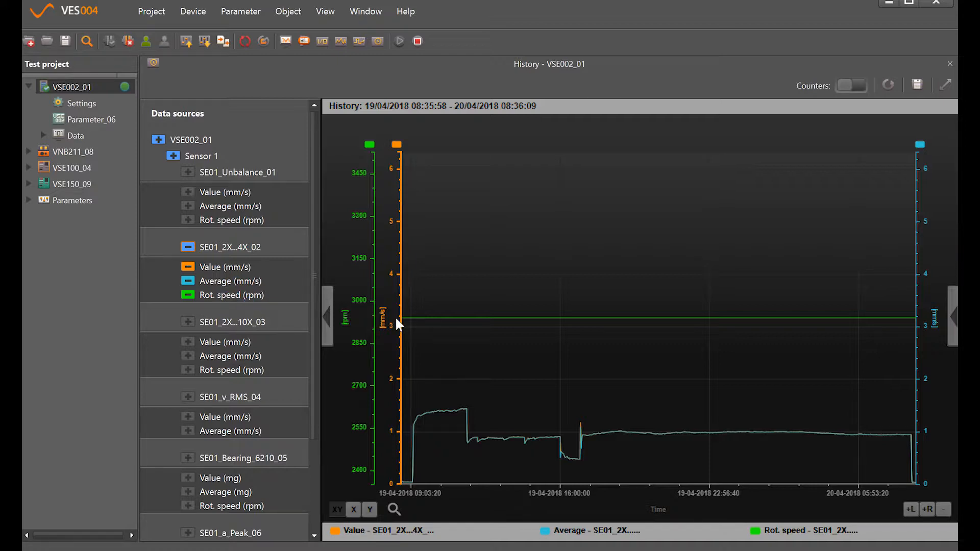
pyautogui.moveTo(595, 321)
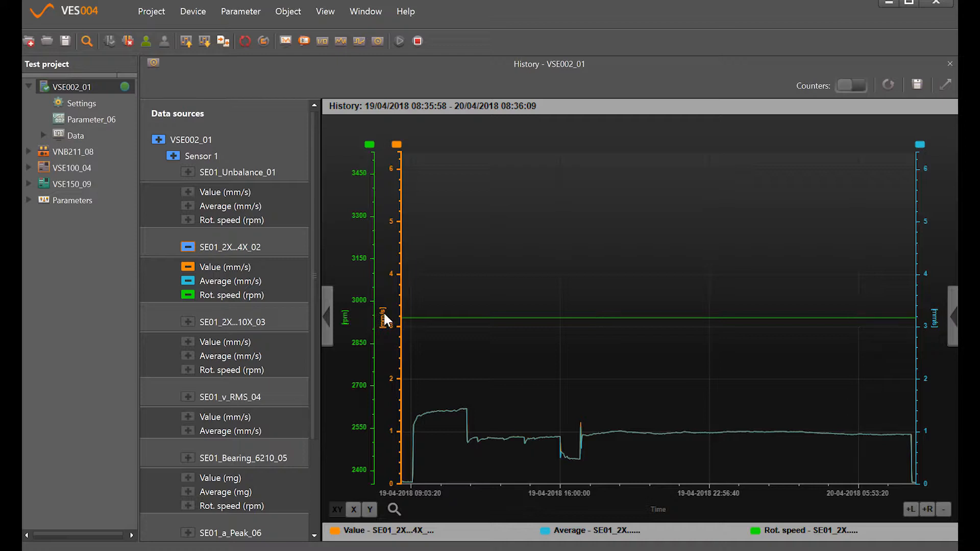
pyautogui.moveTo(378, 314)
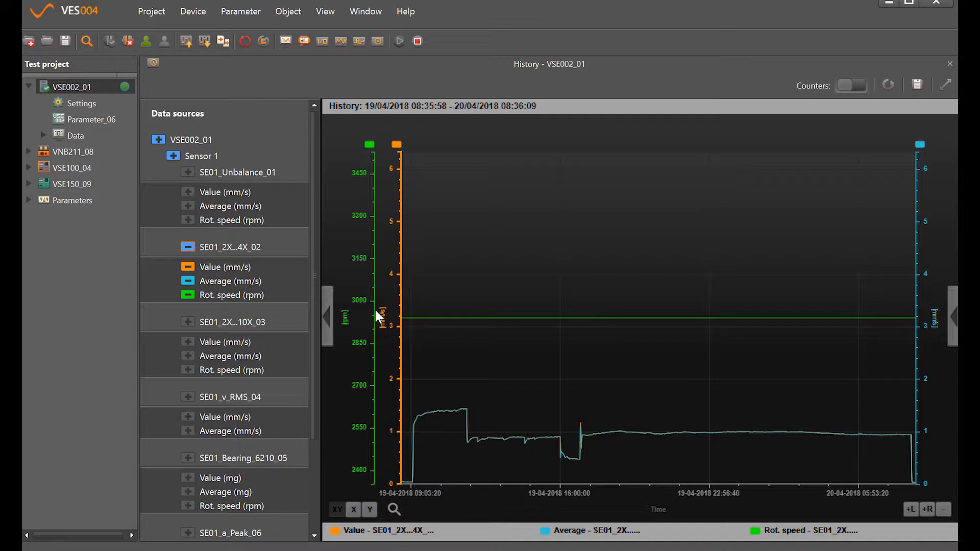
pyautogui.moveTo(374, 322)
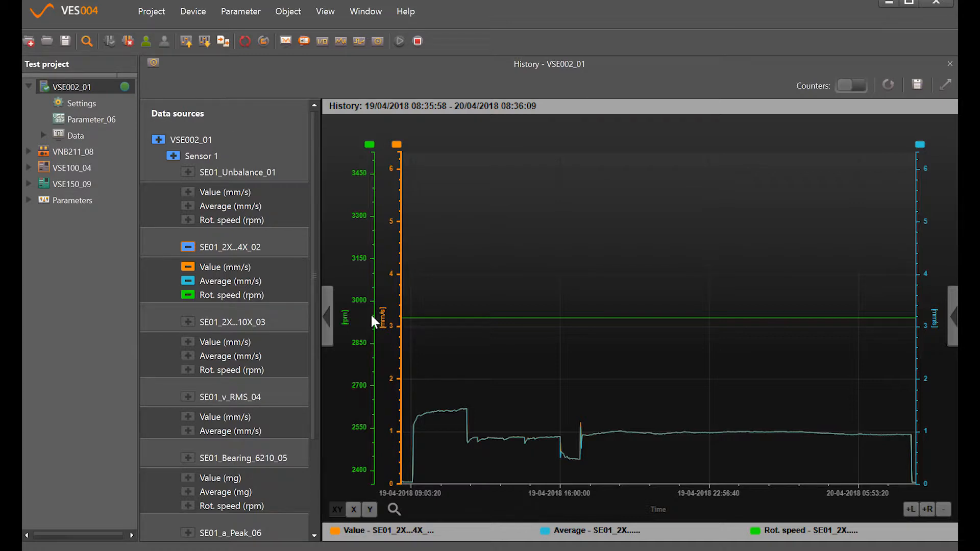
pyautogui.moveTo(229, 303)
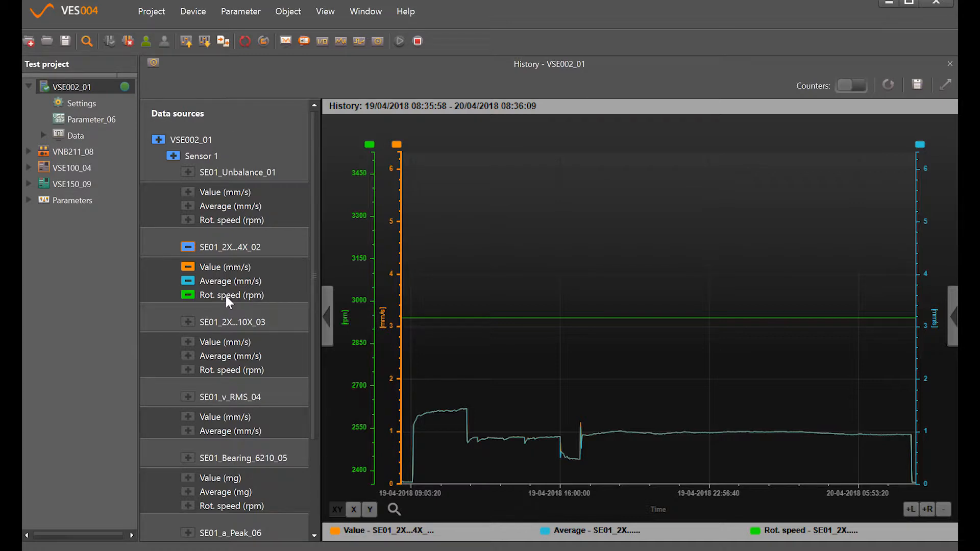
pyautogui.moveTo(209, 301)
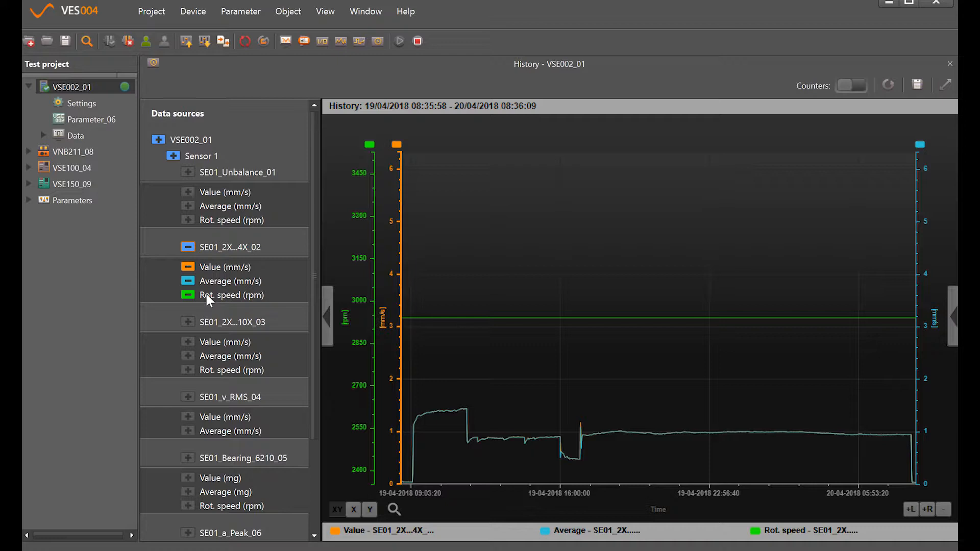
# Remove the rot. speed line and the average series, leaving only the 2X–4X value trend.
pyautogui.rightClick(231, 295)
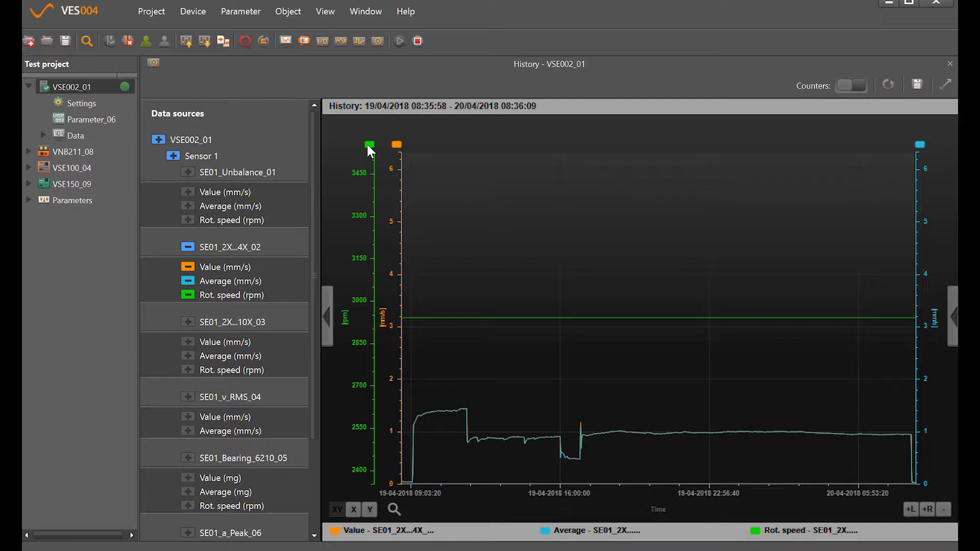
pyautogui.rightClick(369, 145)
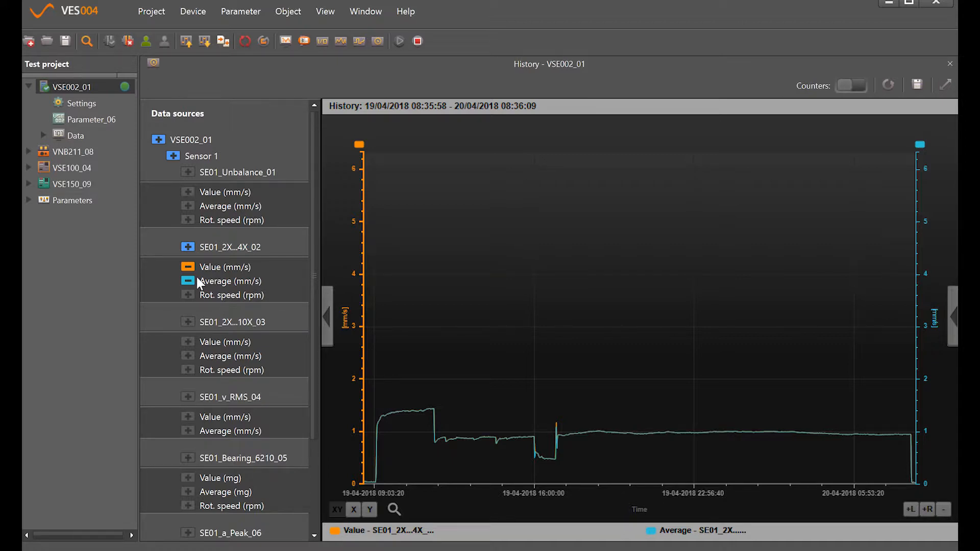
pyautogui.click(187, 280)
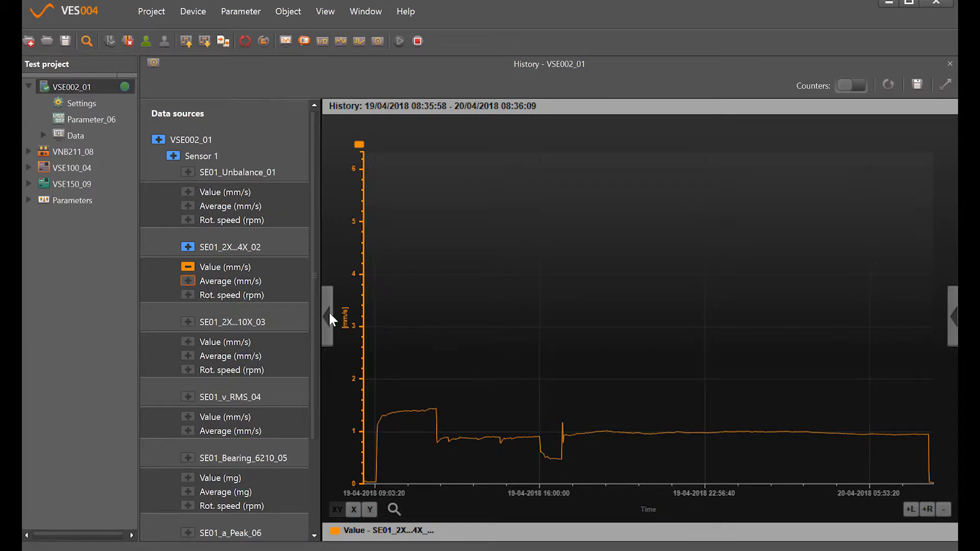
# Collapse the data sources panel so the value trend chart fills the window.
pyautogui.click(326, 317)
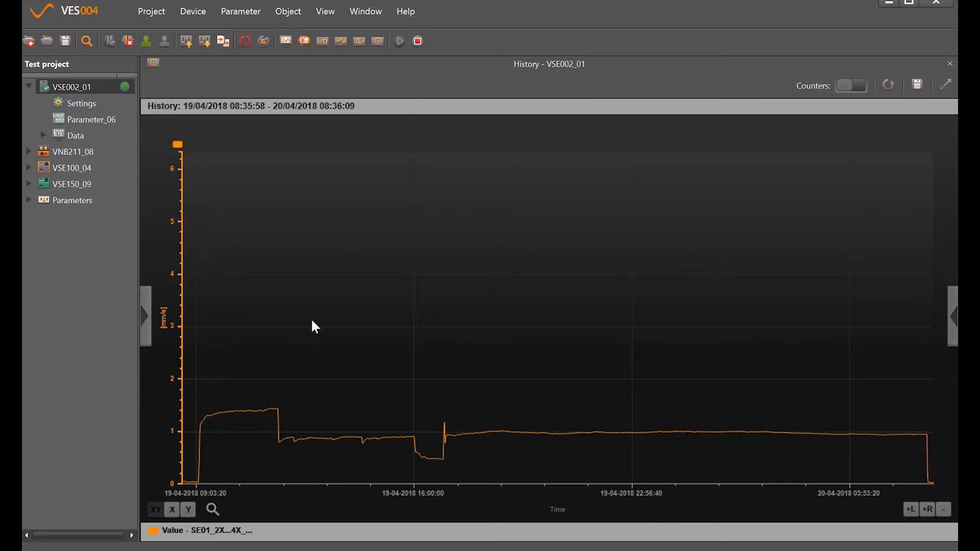
pyautogui.moveTo(306, 416)
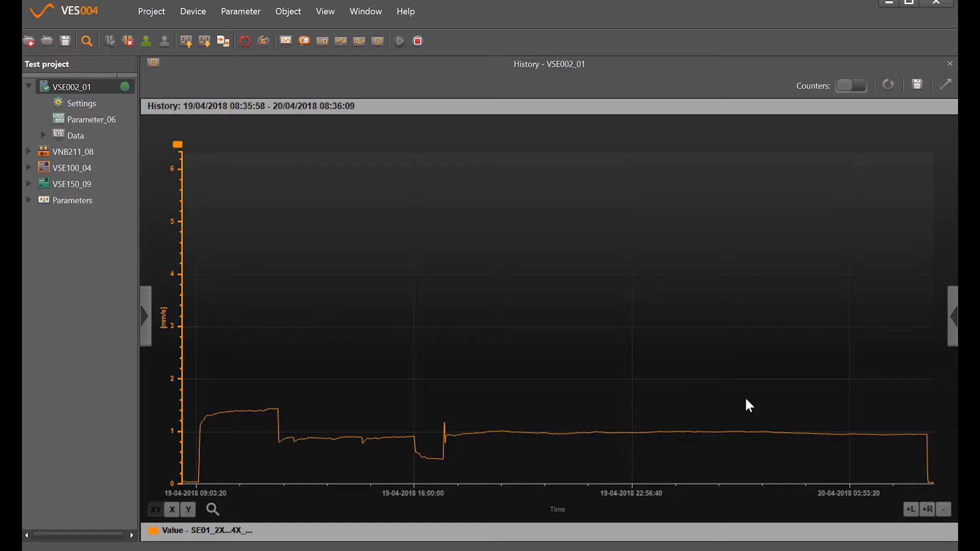
pyautogui.moveTo(173, 399)
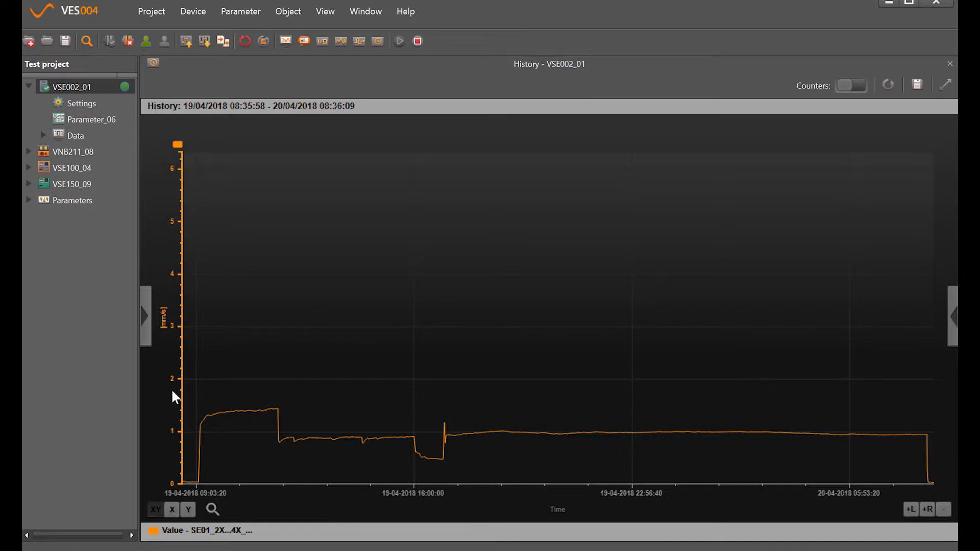
pyautogui.moveTo(175, 417)
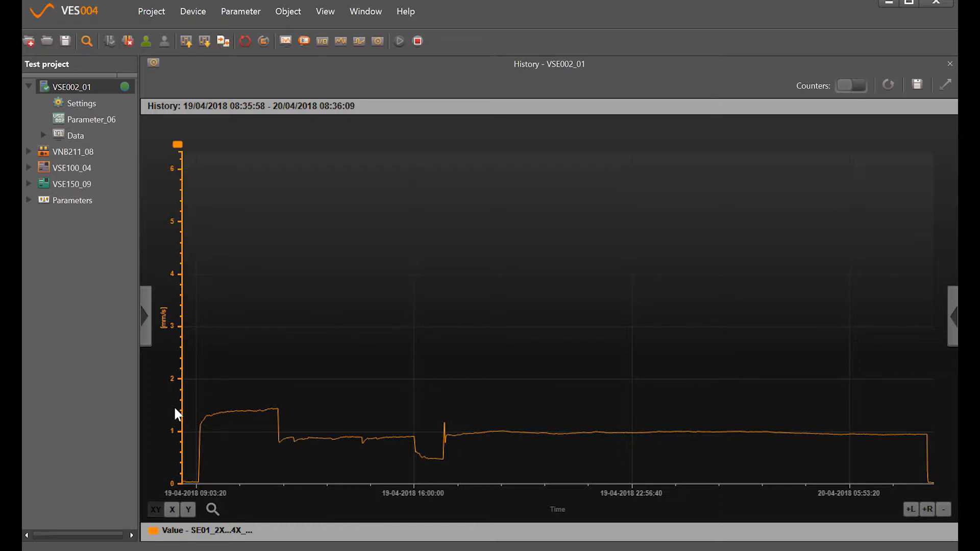
pyautogui.moveTo(196, 288)
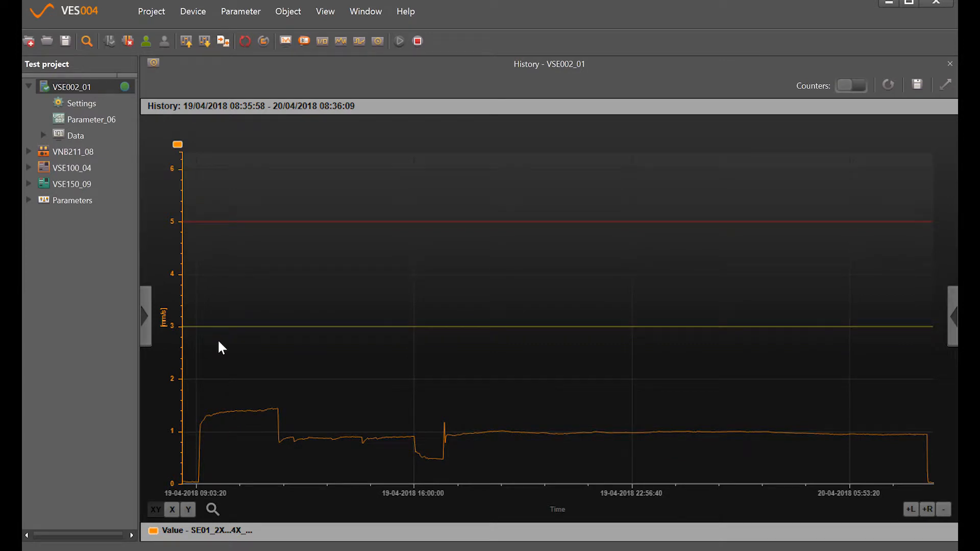
pyautogui.moveTo(233, 334)
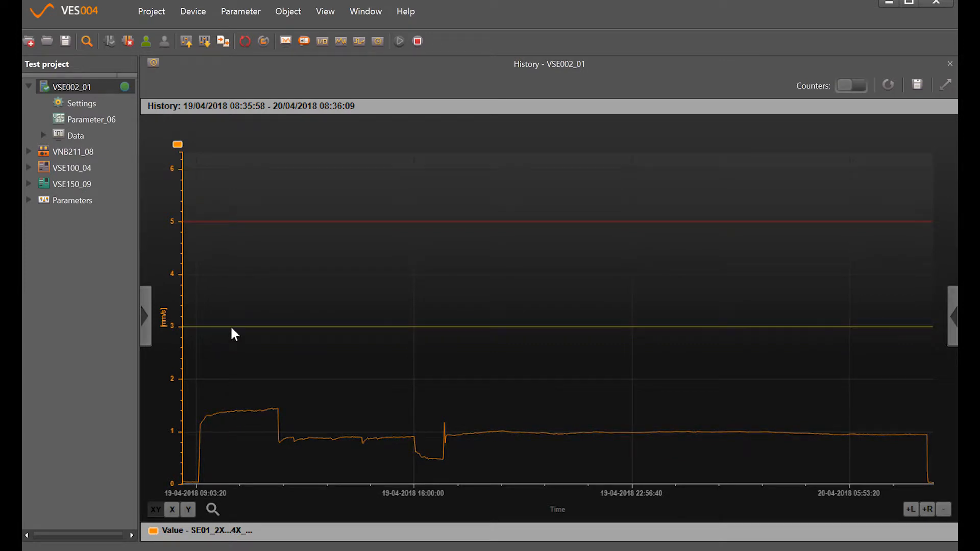
pyautogui.moveTo(243, 240)
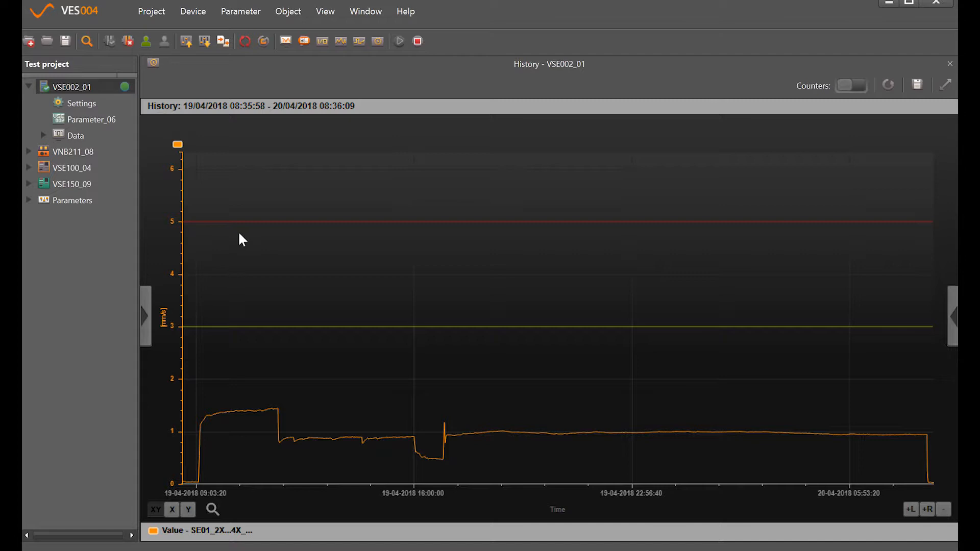
pyautogui.moveTo(243, 227)
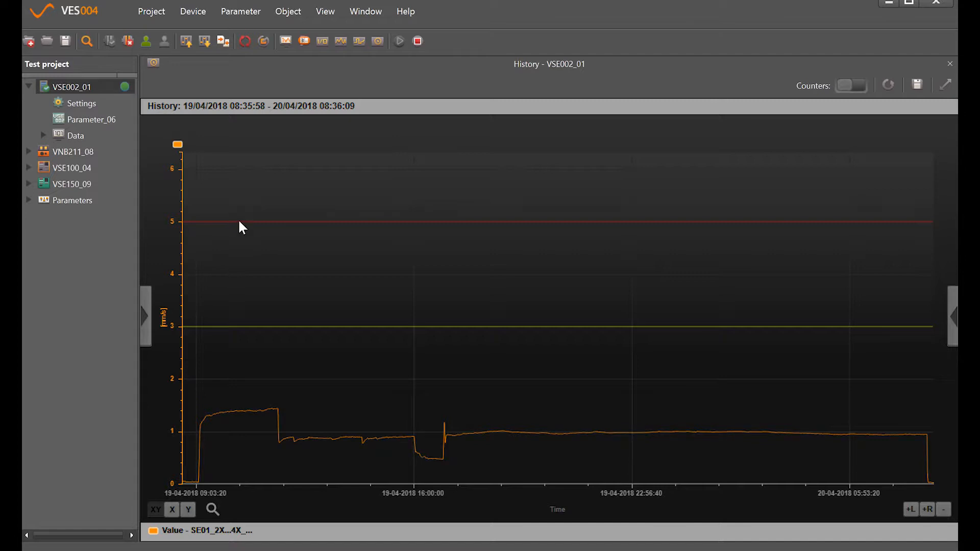
pyautogui.moveTo(215, 417)
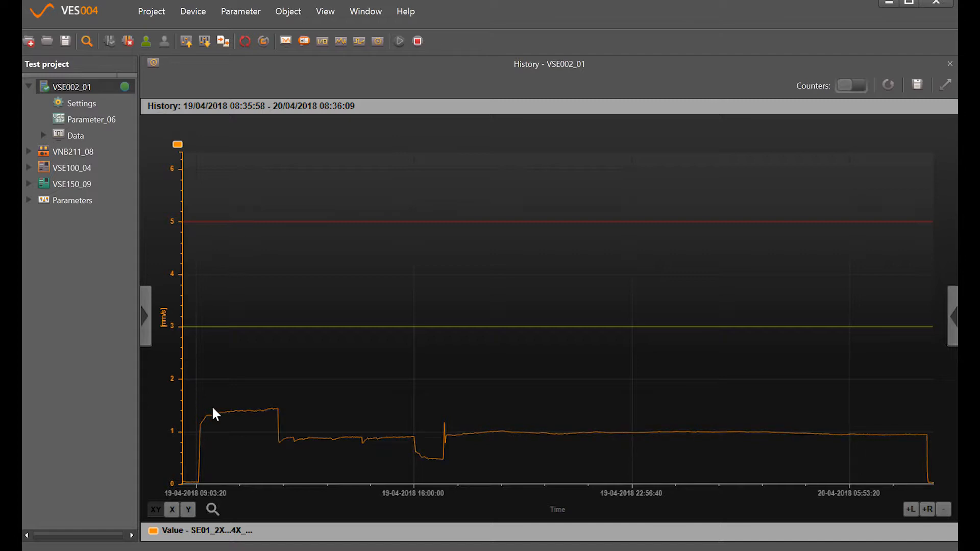
pyautogui.moveTo(276, 435)
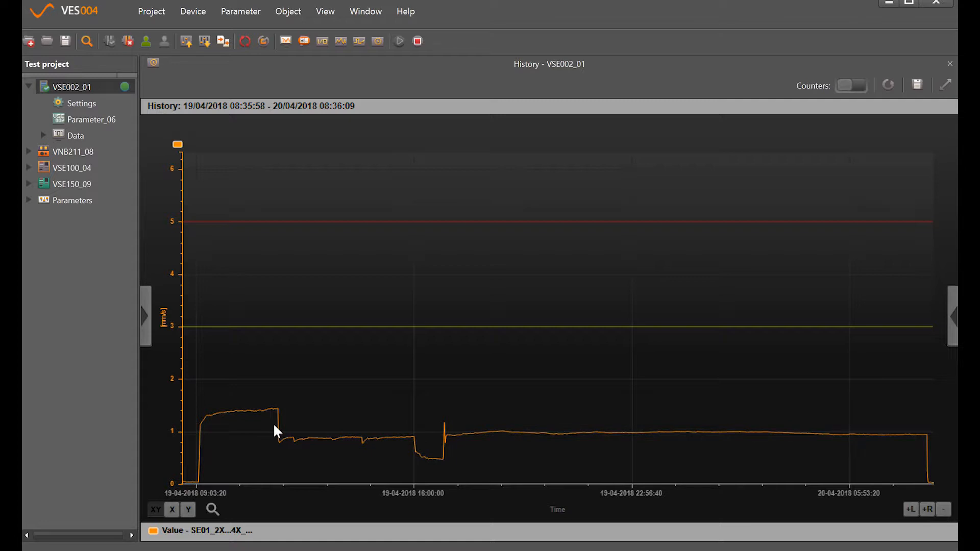
pyautogui.moveTo(286, 449)
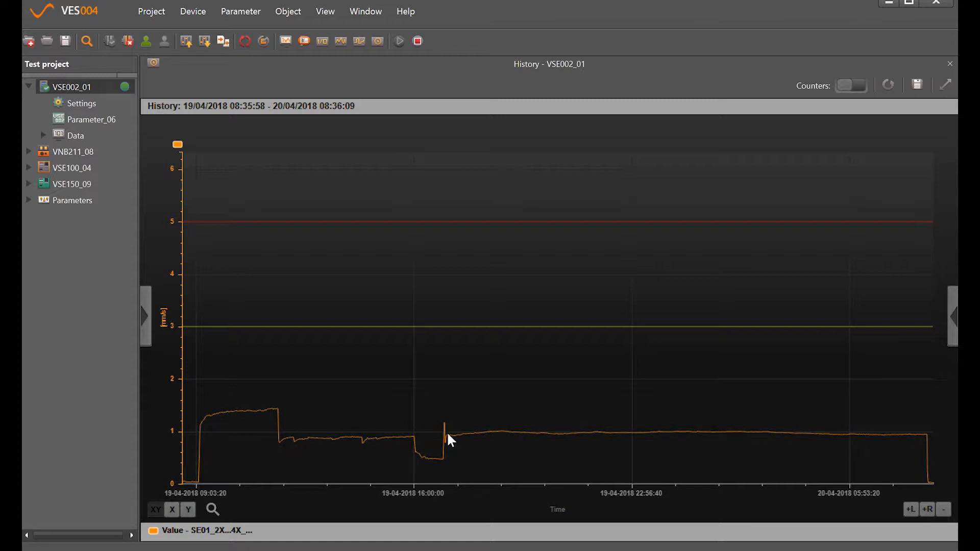
pyautogui.moveTo(755, 449)
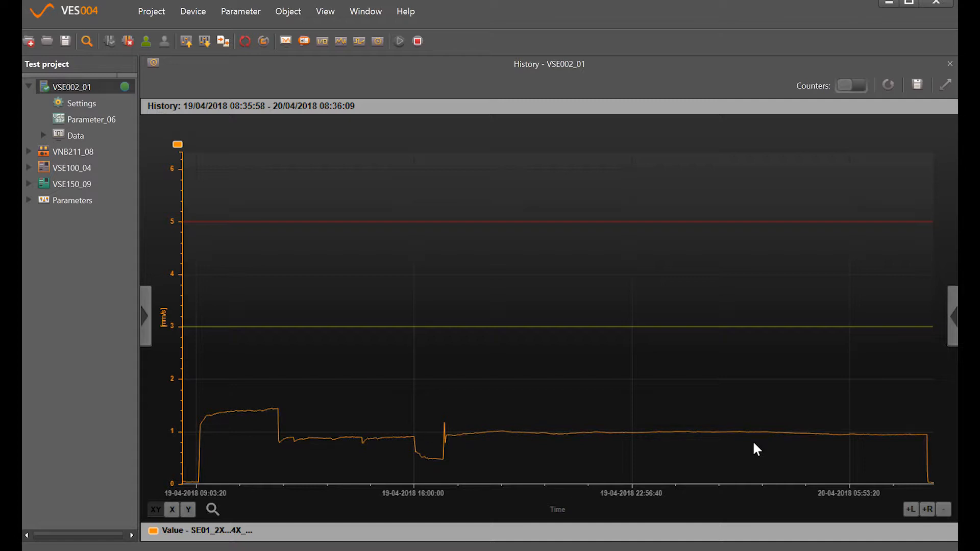
pyautogui.moveTo(733, 448)
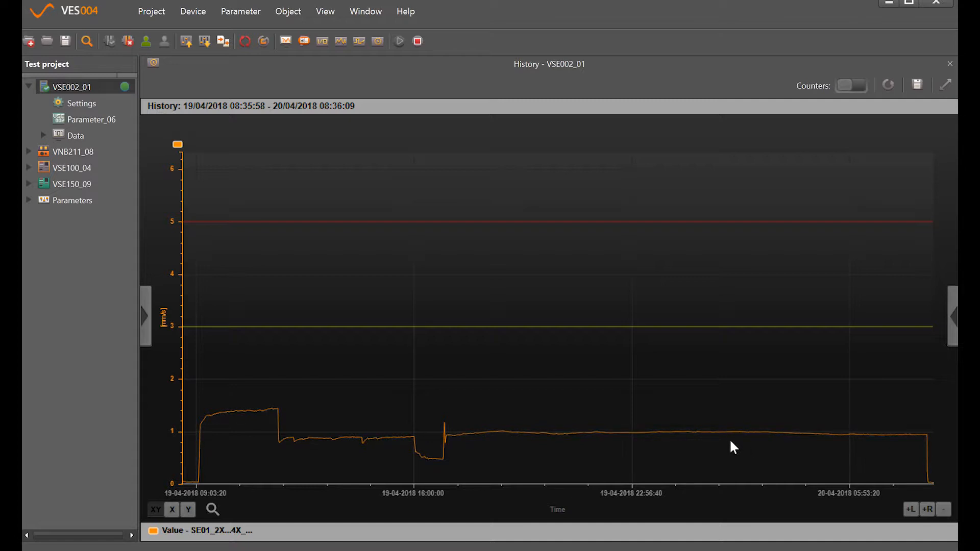
pyautogui.moveTo(592, 367)
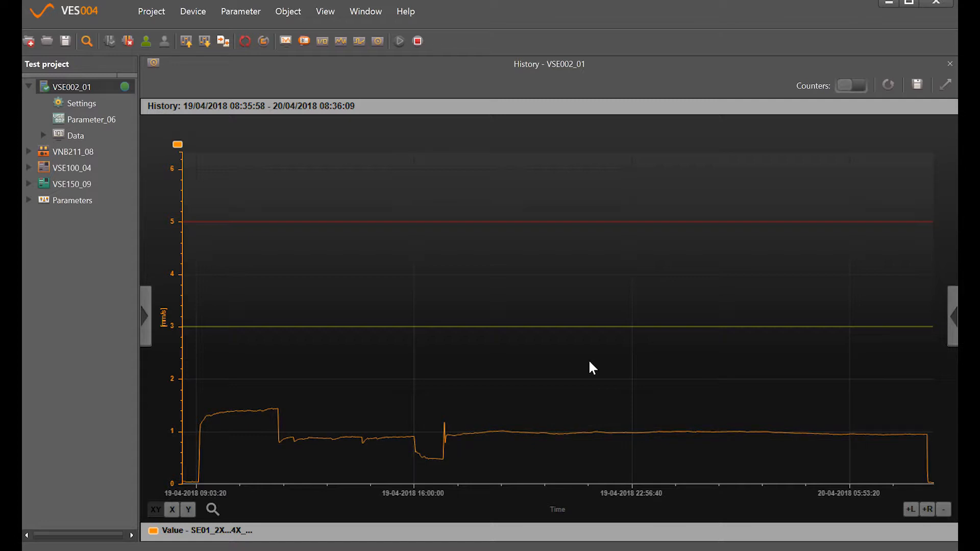
pyautogui.moveTo(584, 364)
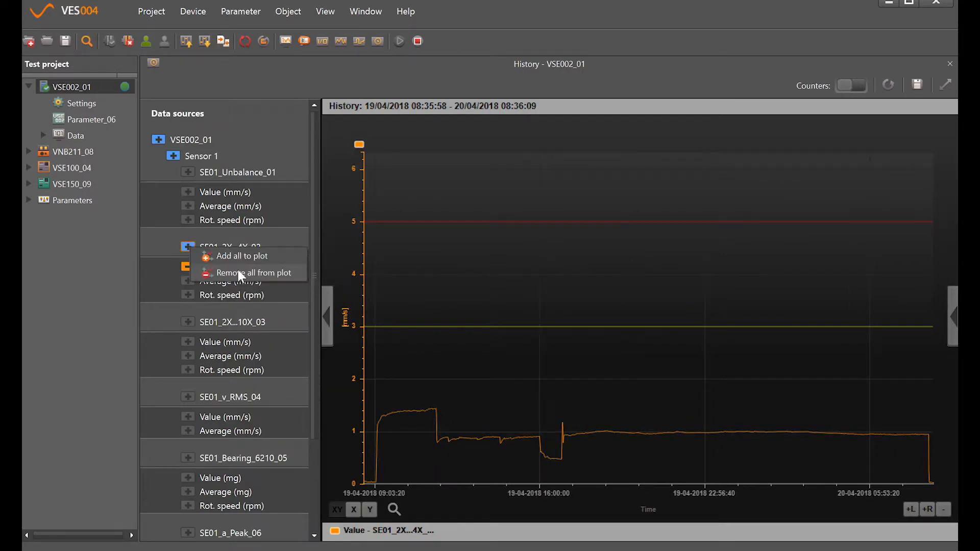
# Replace the 2X–4X series with SE01_Bearing_6210_05, keeping only its average trend in mg.
pyautogui.click(253, 273)
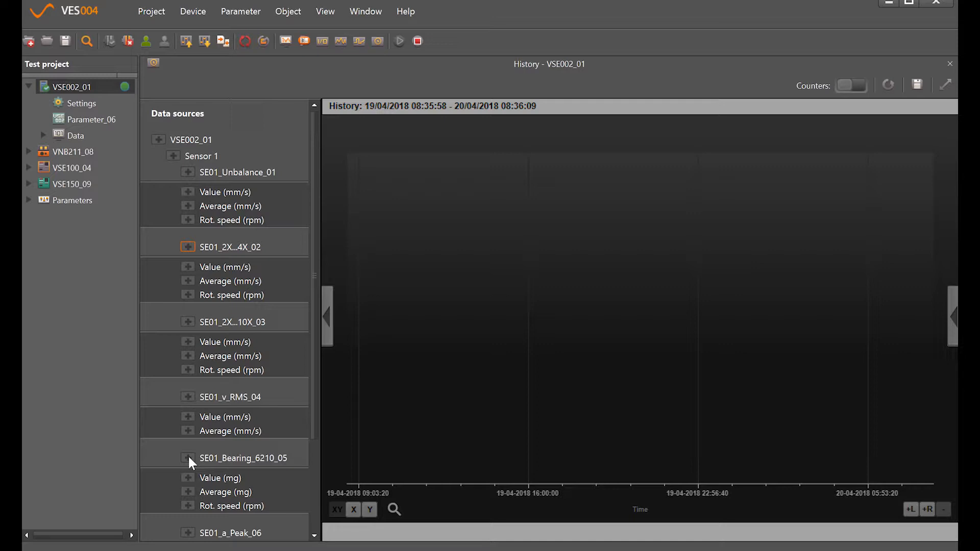
pyautogui.click(187, 457)
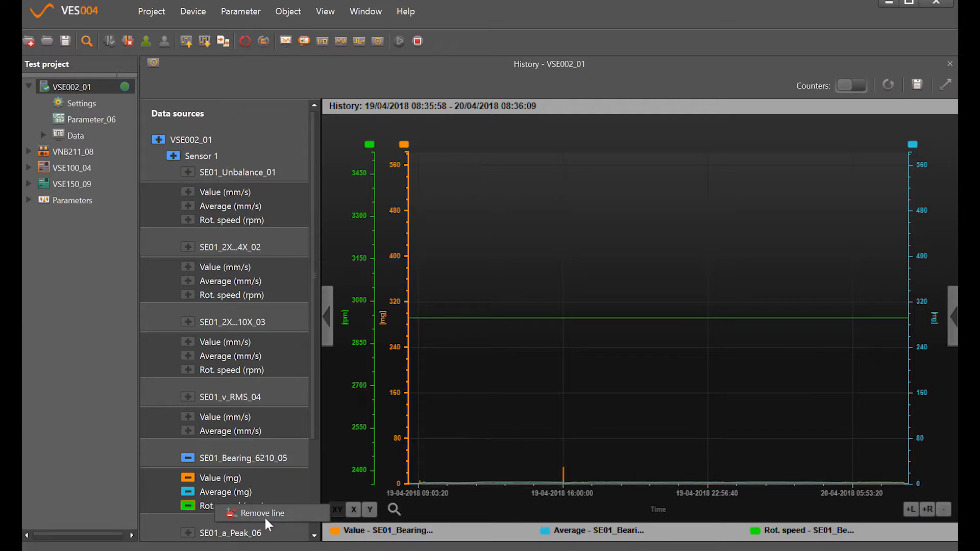
pyautogui.click(266, 512)
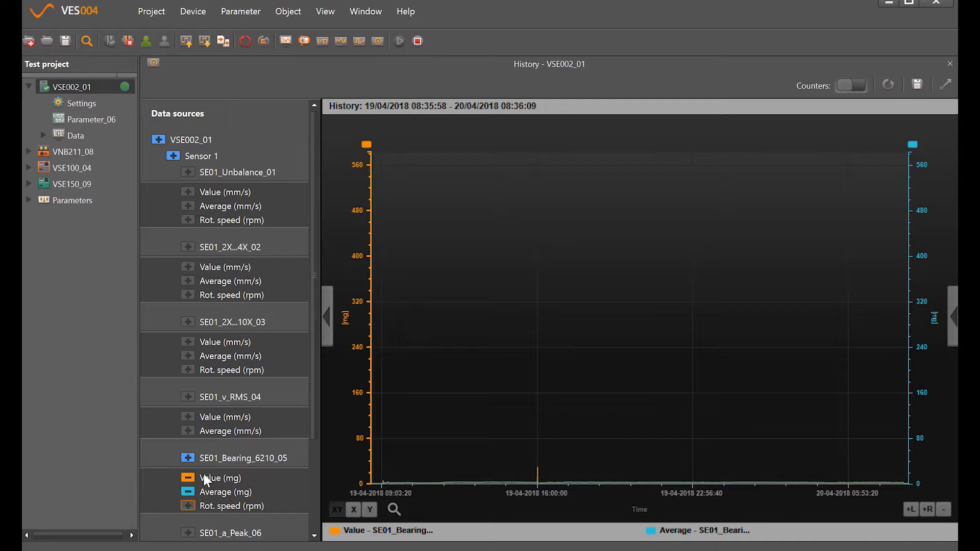
pyautogui.click(188, 478)
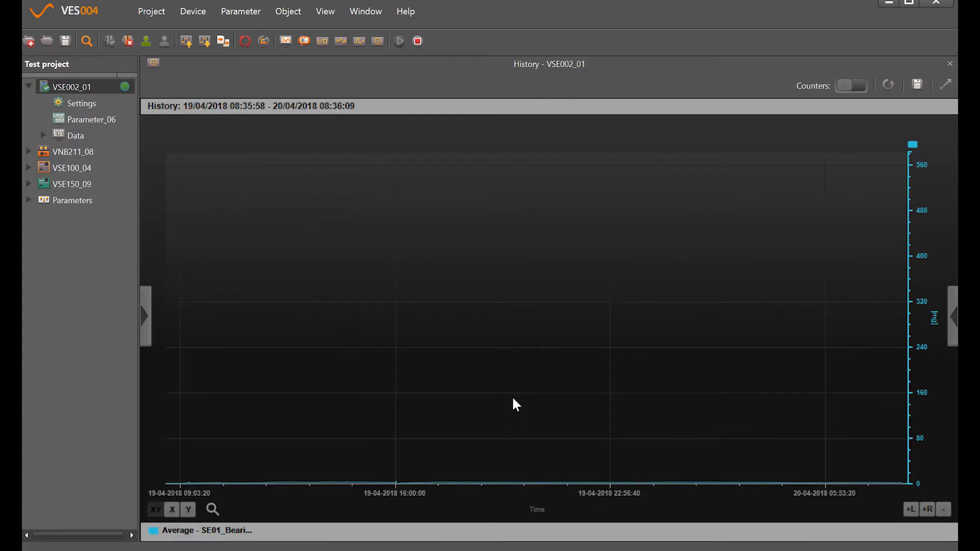
pyautogui.moveTo(534, 414)
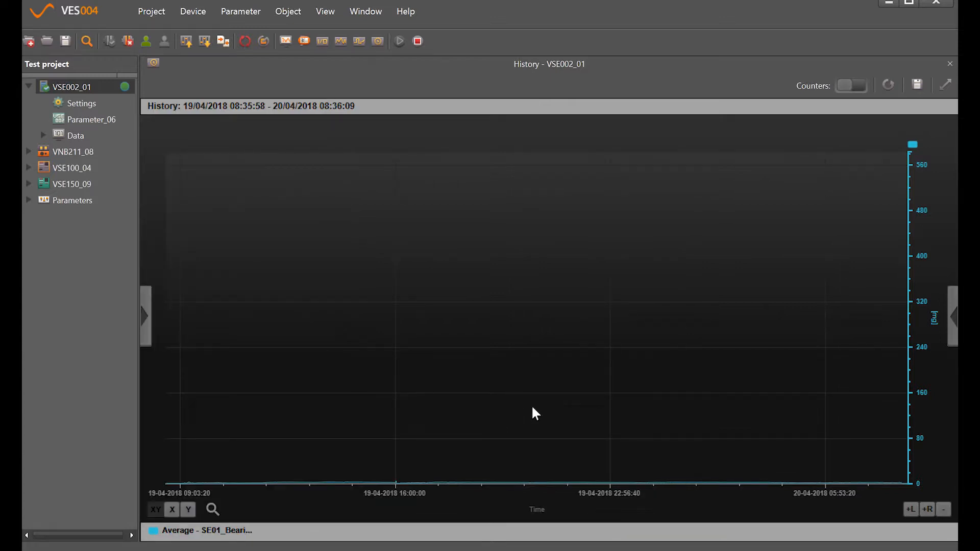
pyautogui.moveTo(541, 430)
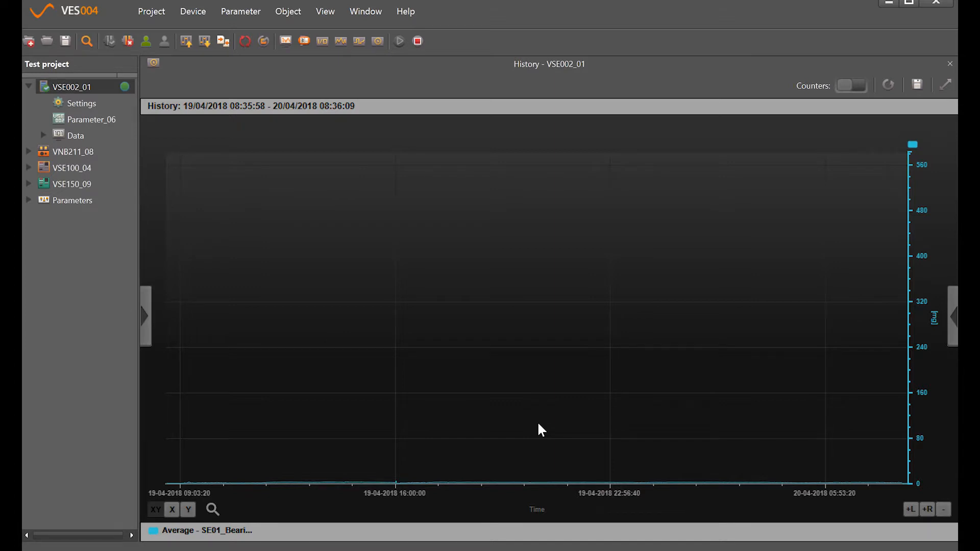
pyautogui.moveTo(735, 380)
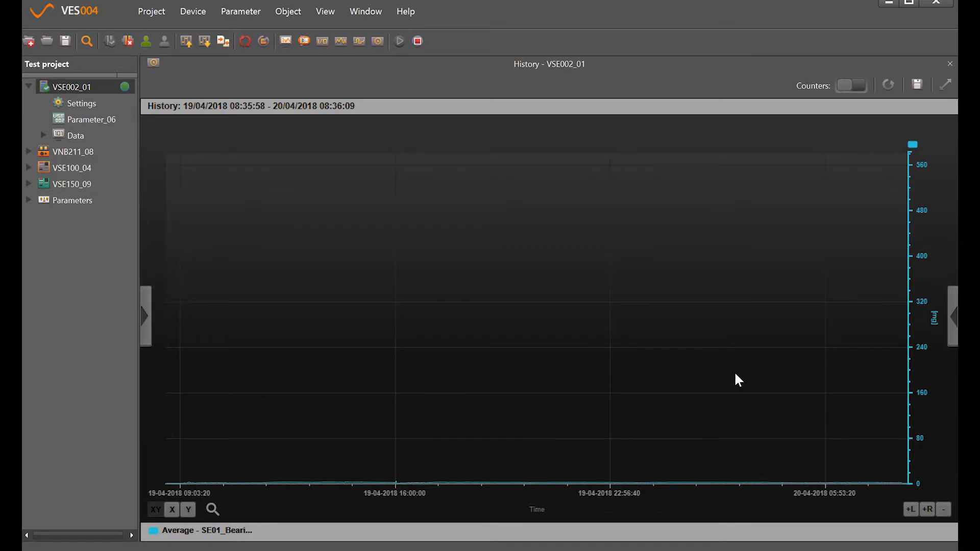
pyautogui.moveTo(911, 145)
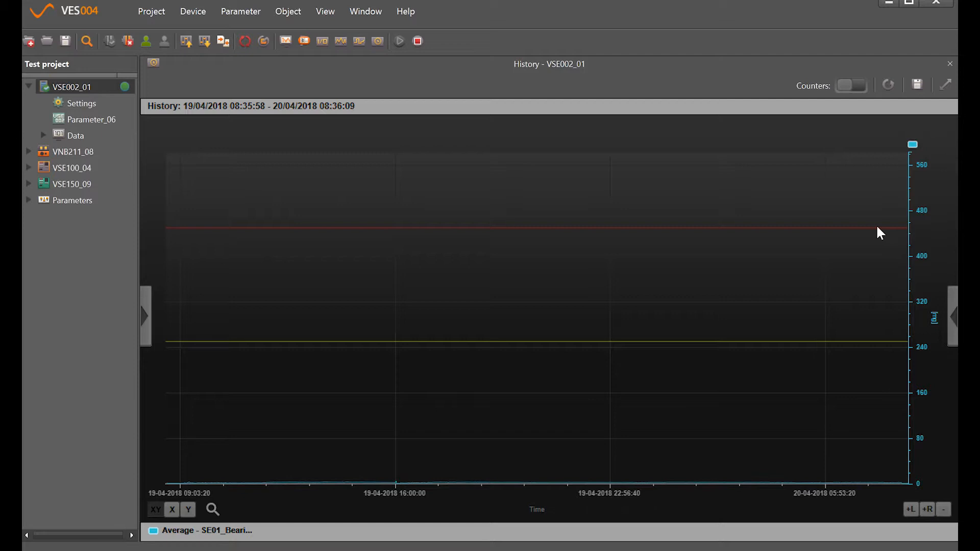
pyautogui.moveTo(894, 349)
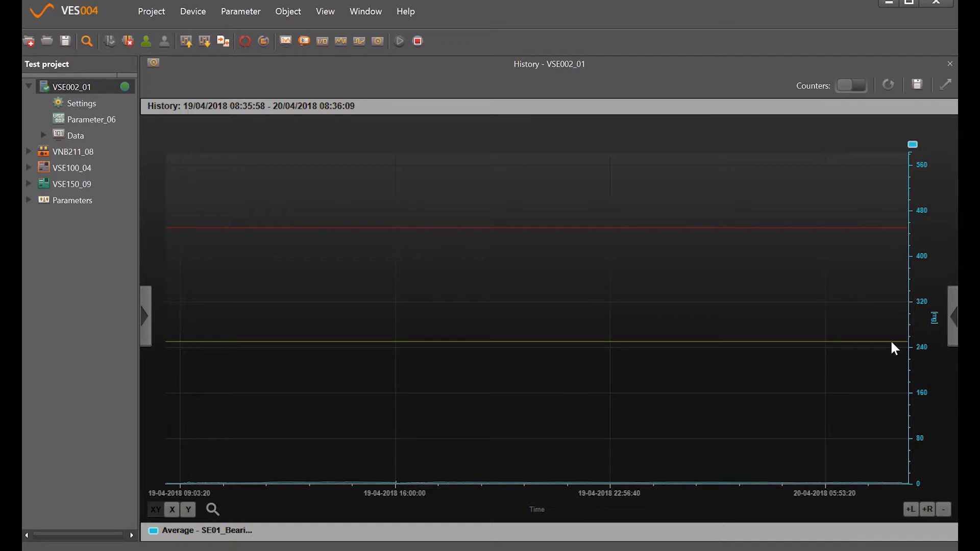
pyautogui.moveTo(880, 281)
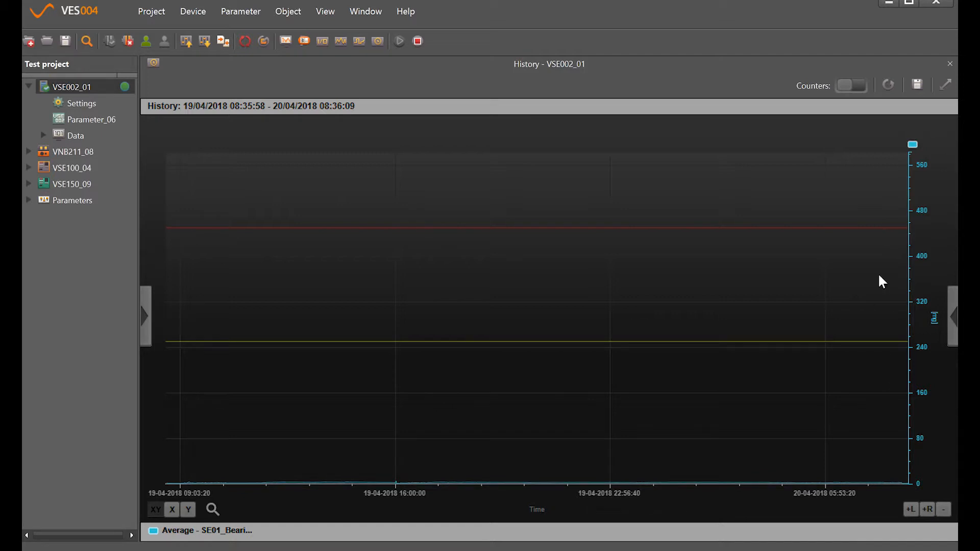
pyautogui.moveTo(892, 234)
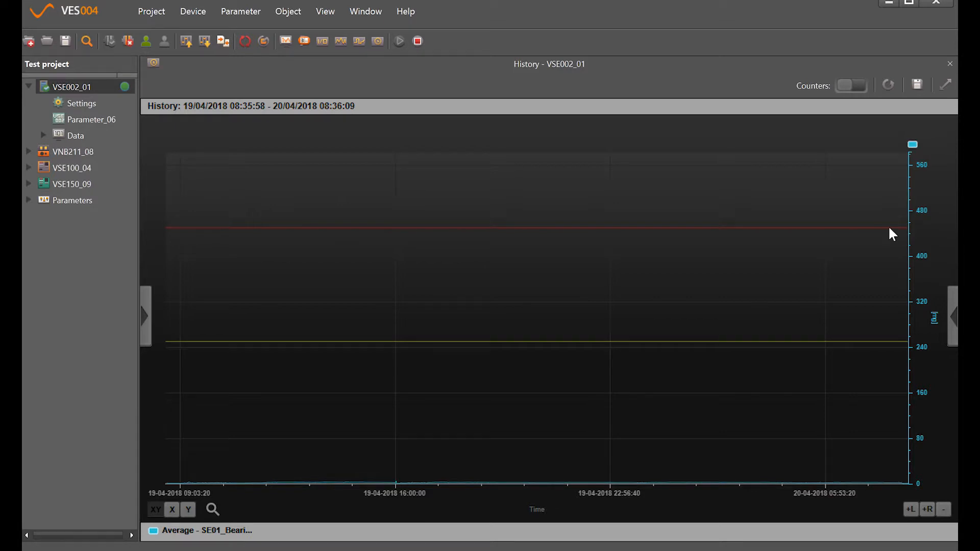
pyautogui.moveTo(609, 463)
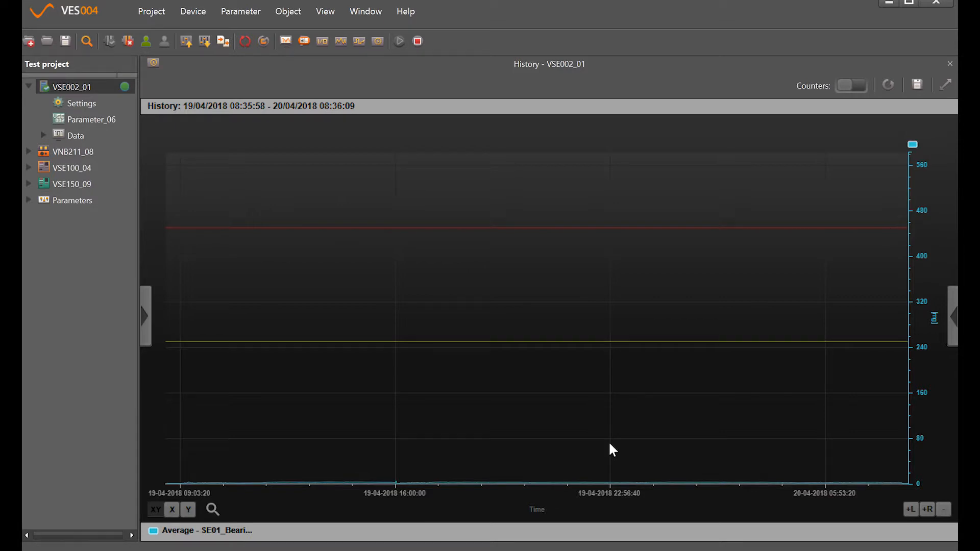
pyautogui.moveTo(598, 455)
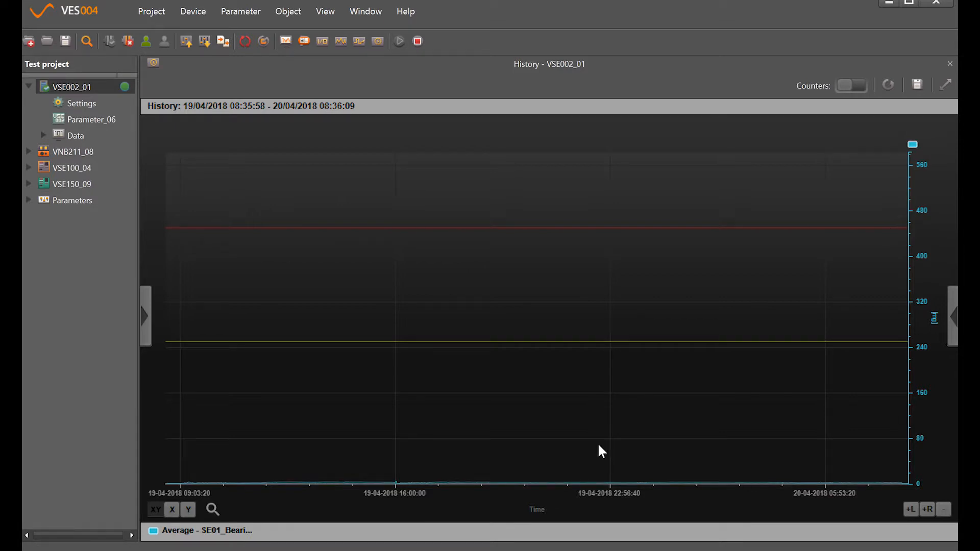
pyautogui.moveTo(559, 467)
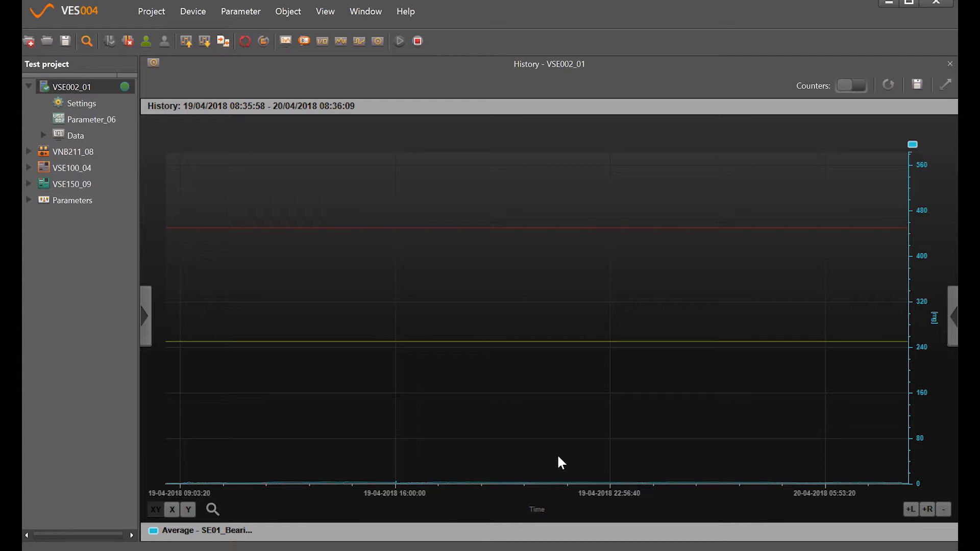
pyautogui.moveTo(716, 411)
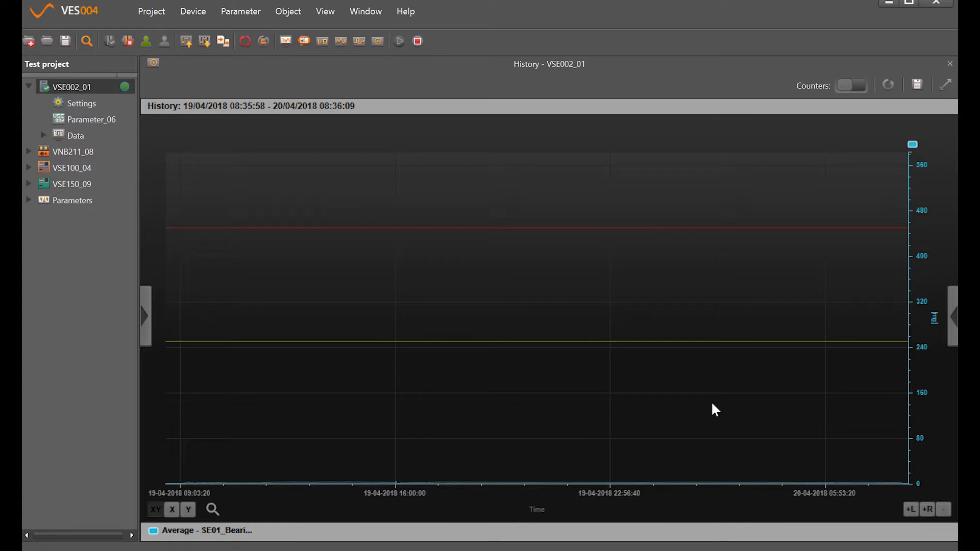
pyautogui.moveTo(953, 315)
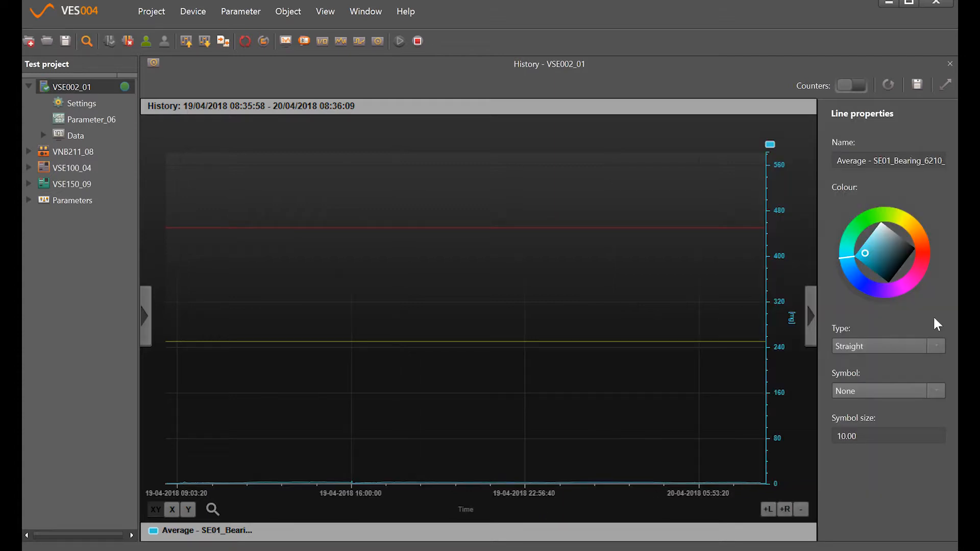
pyautogui.moveTo(771, 286)
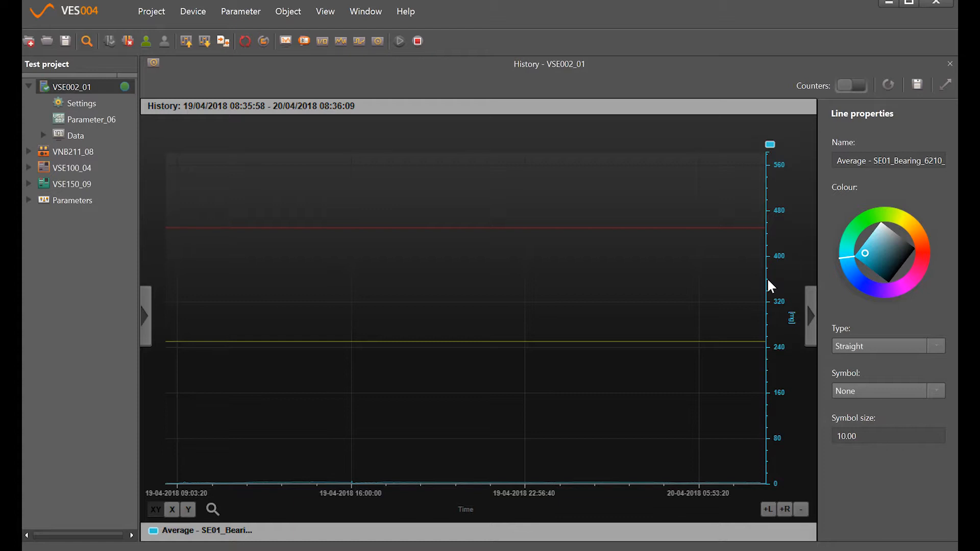
pyautogui.moveTo(765, 262)
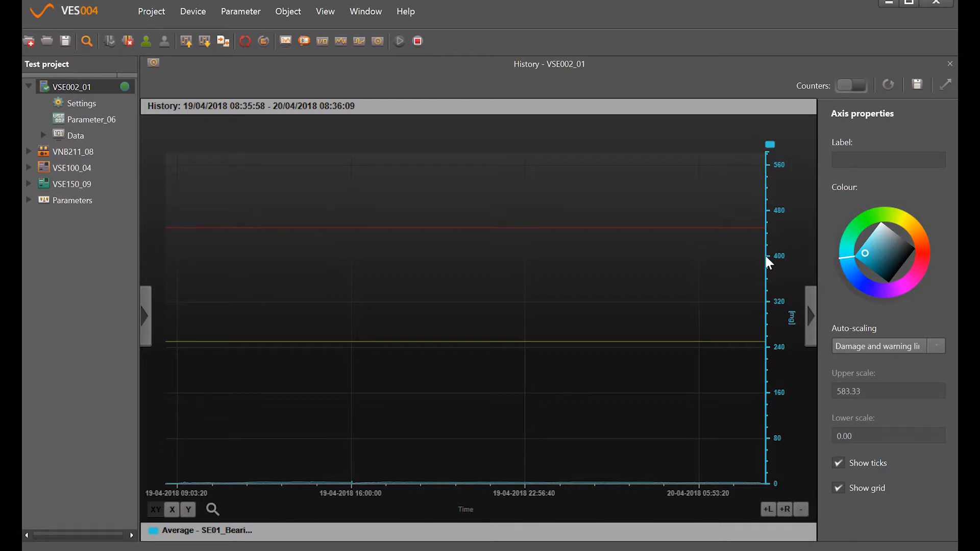
pyautogui.moveTo(859, 355)
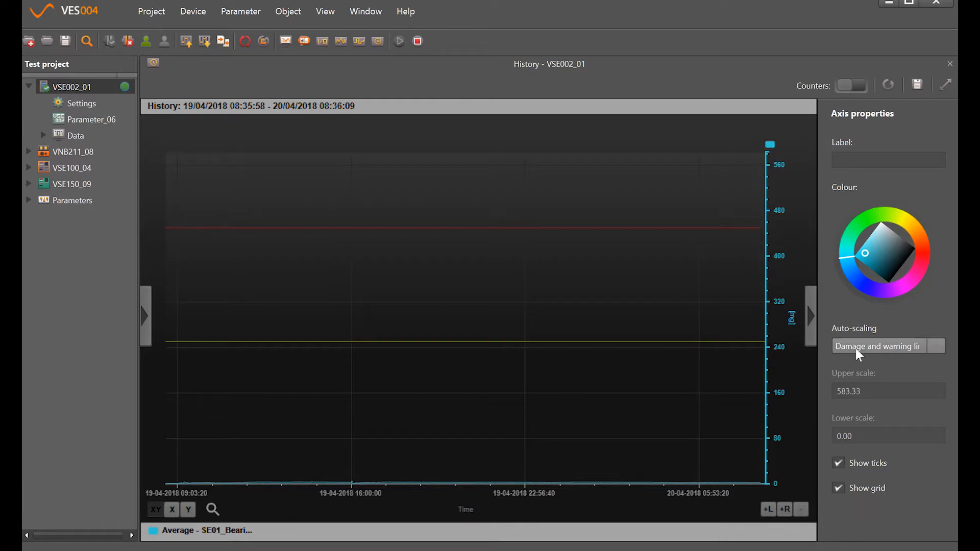
pyautogui.moveTo(916, 338)
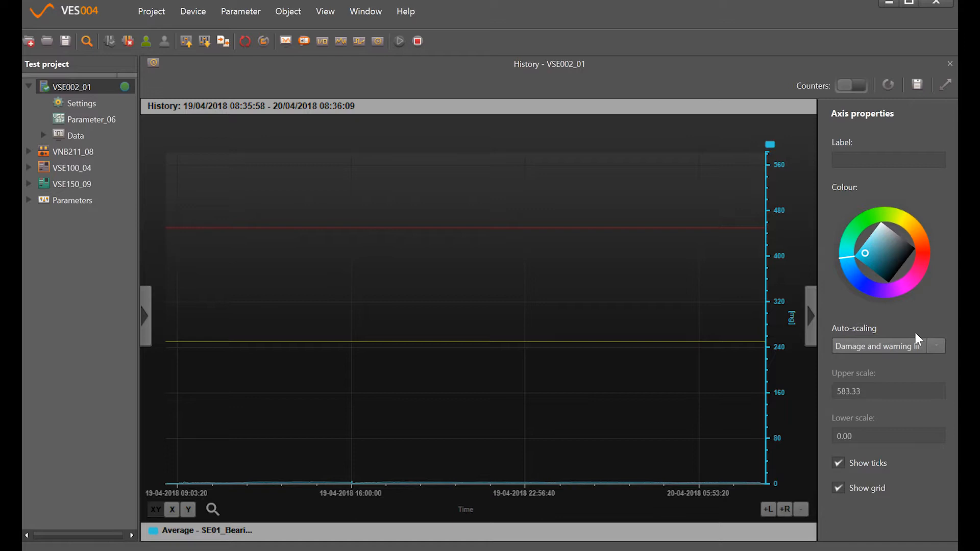
# Turn off axis auto-scaling and fix the upper scale at 20 mg (after trying 80).
pyautogui.click(936, 346)
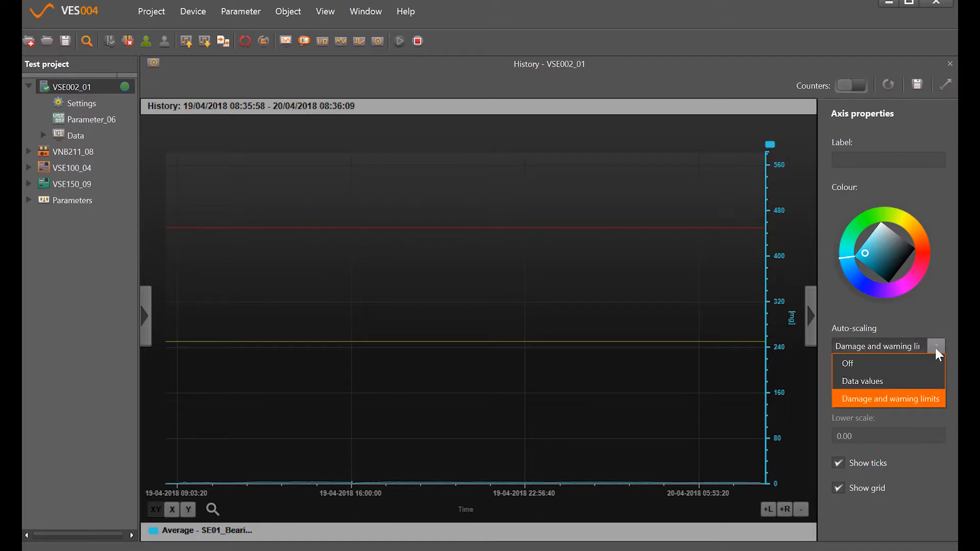
pyautogui.click(848, 363)
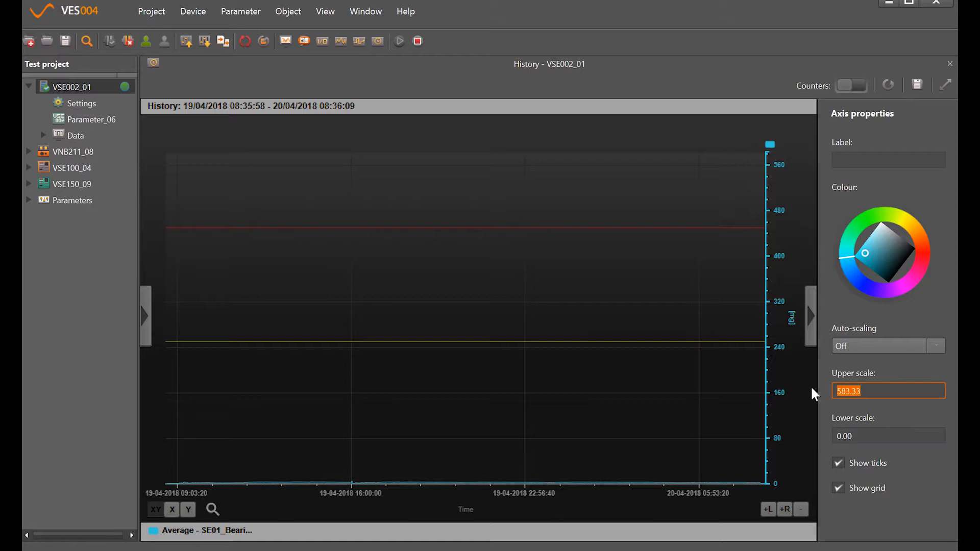
pyautogui.write('80.00')
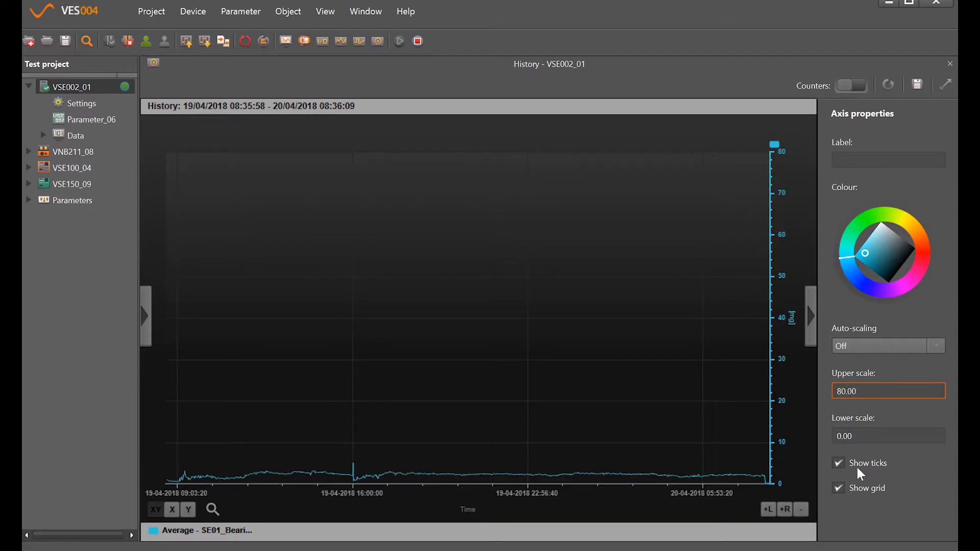
pyautogui.click(875, 390)
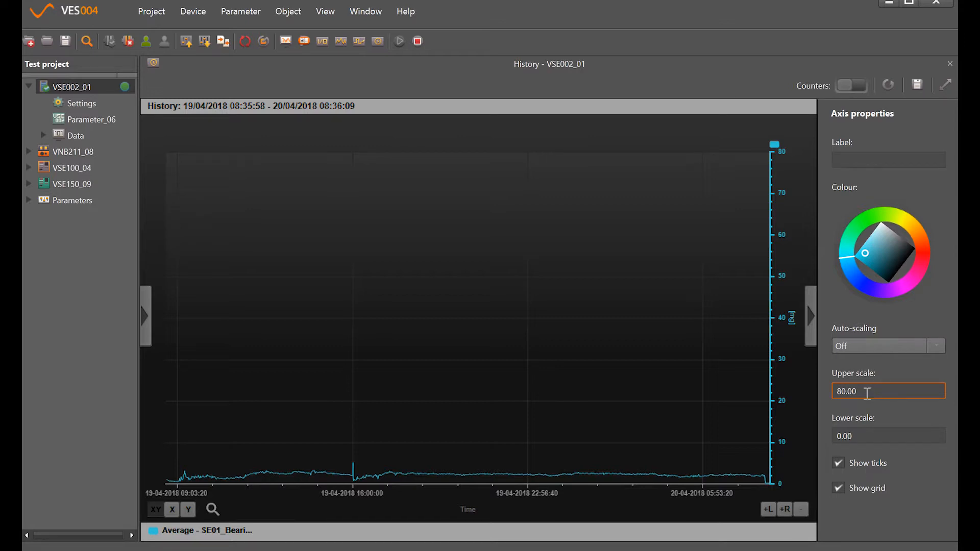
pyautogui.tripleClick(856, 391)
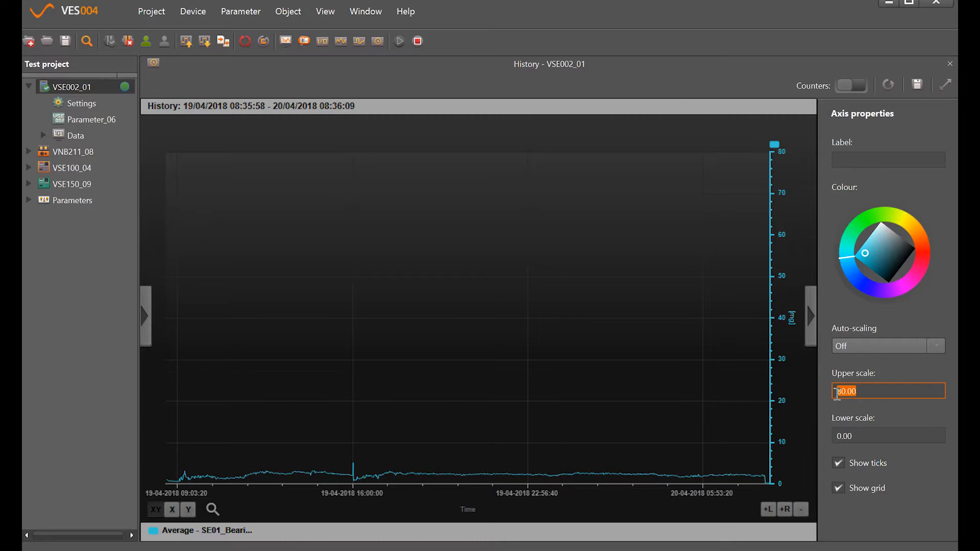
pyautogui.write('20')
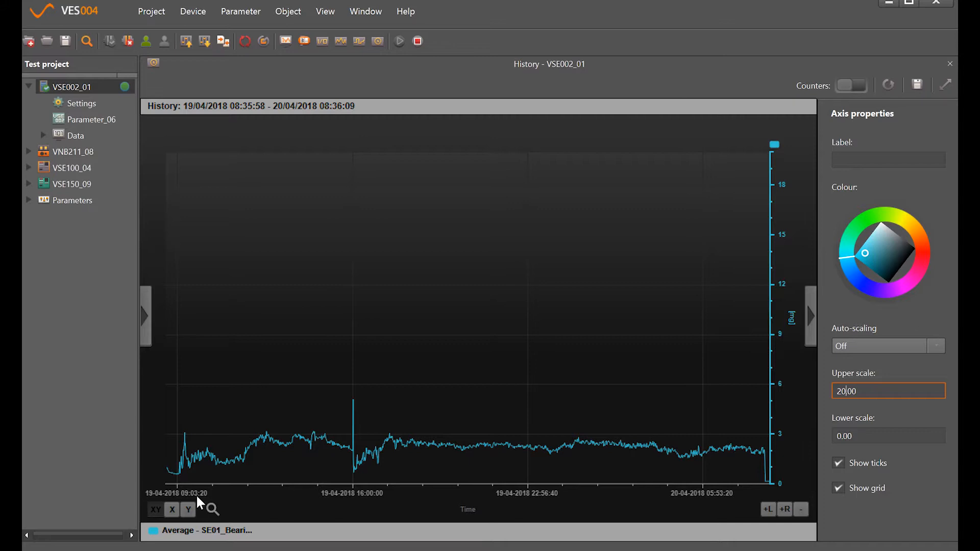
pyautogui.moveTo(186, 456)
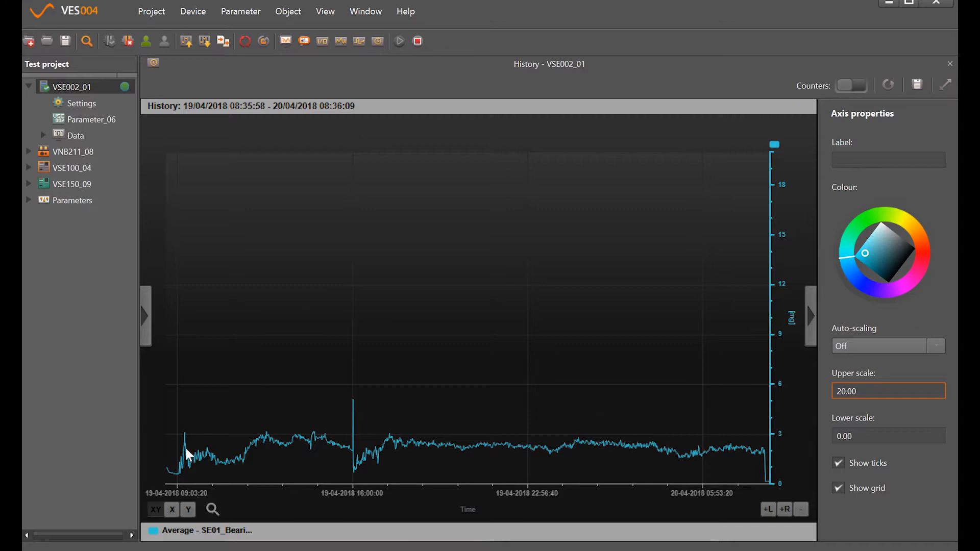
pyautogui.click(888, 392)
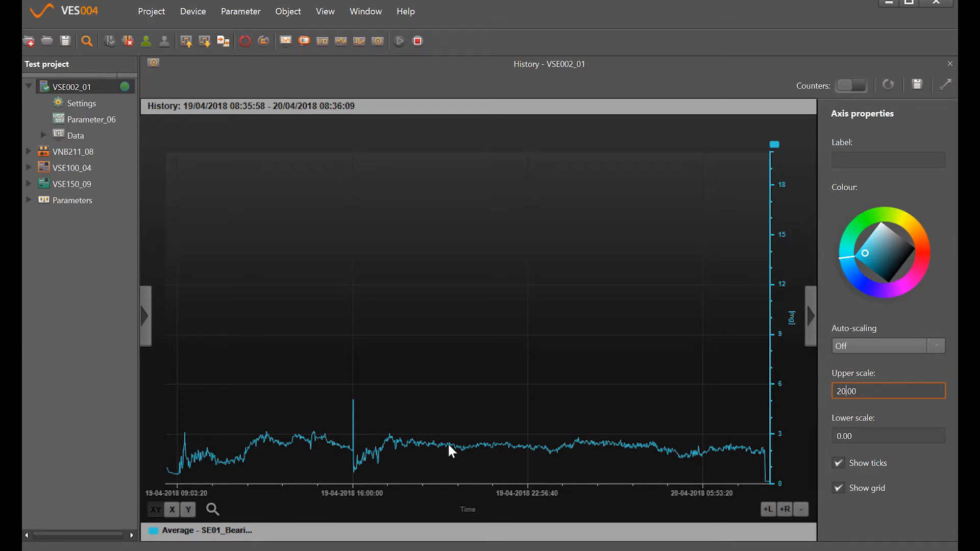
pyautogui.moveTo(221, 410)
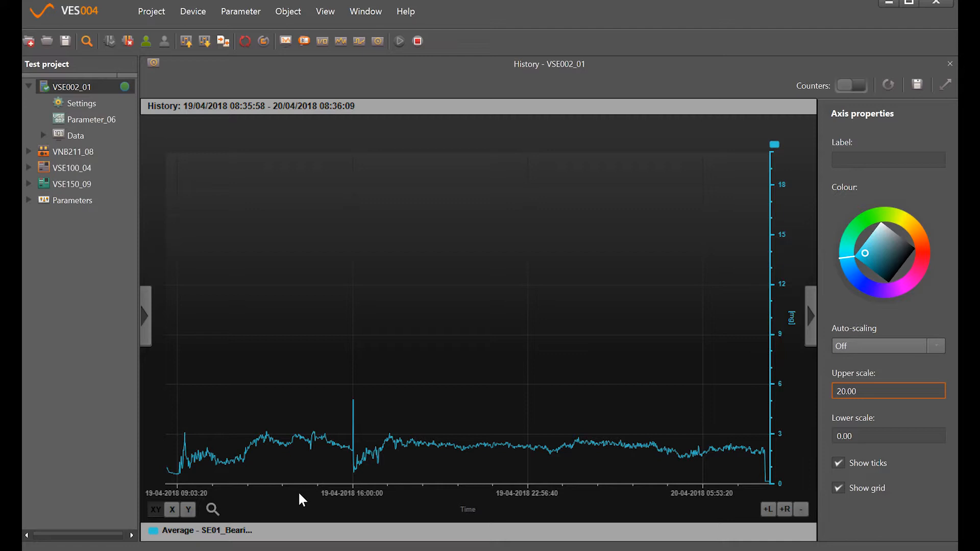
pyautogui.moveTo(259, 449)
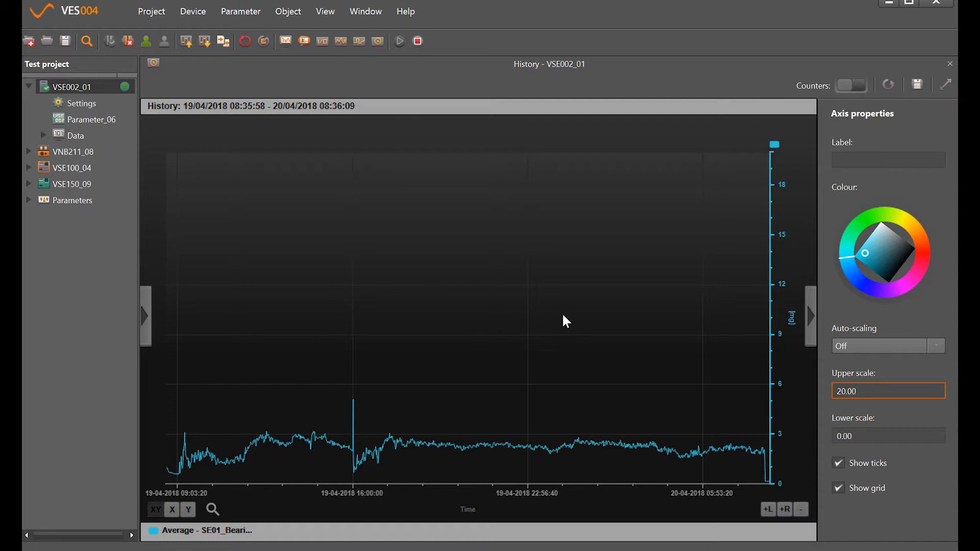
pyautogui.moveTo(147, 323)
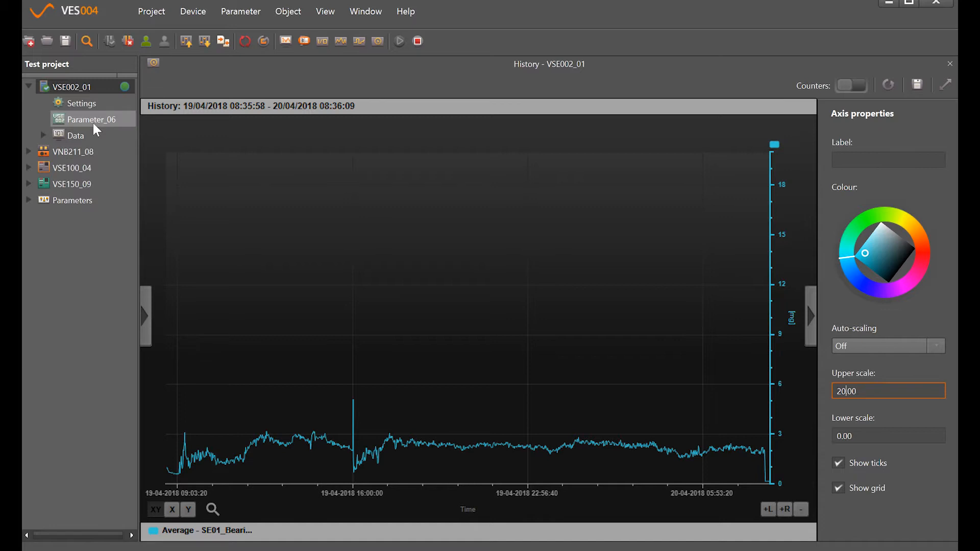
pyautogui.moveTo(96, 129)
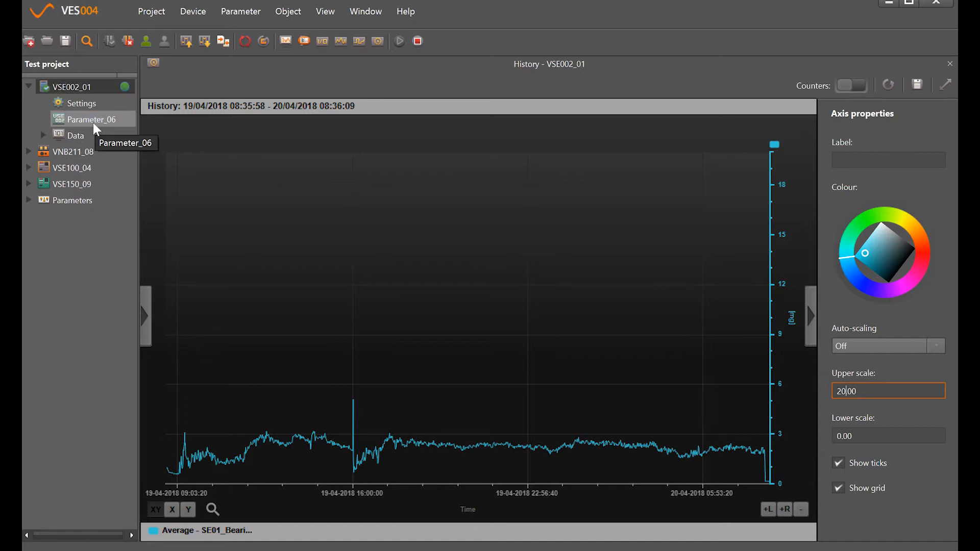
# In Parameter_06, set the SE01_Bearing_6210_05 damage limit to 10.00 mg.
pyautogui.doubleClick(86, 119)
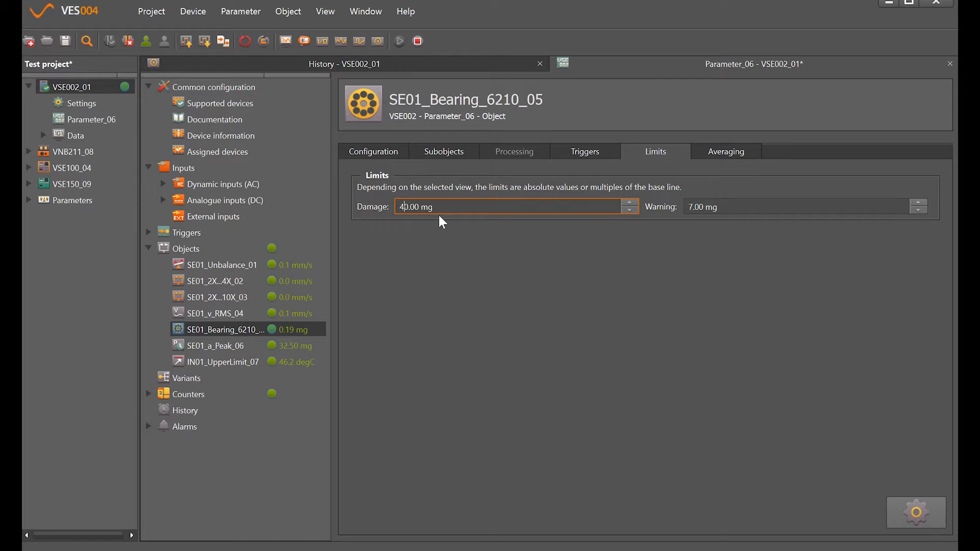
pyautogui.write('10.00')
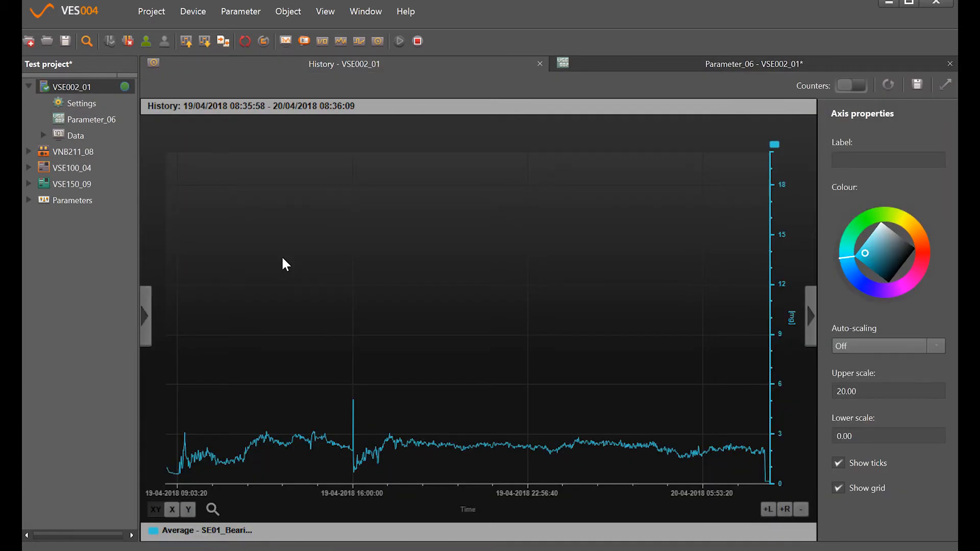
pyautogui.moveTo(628, 297)
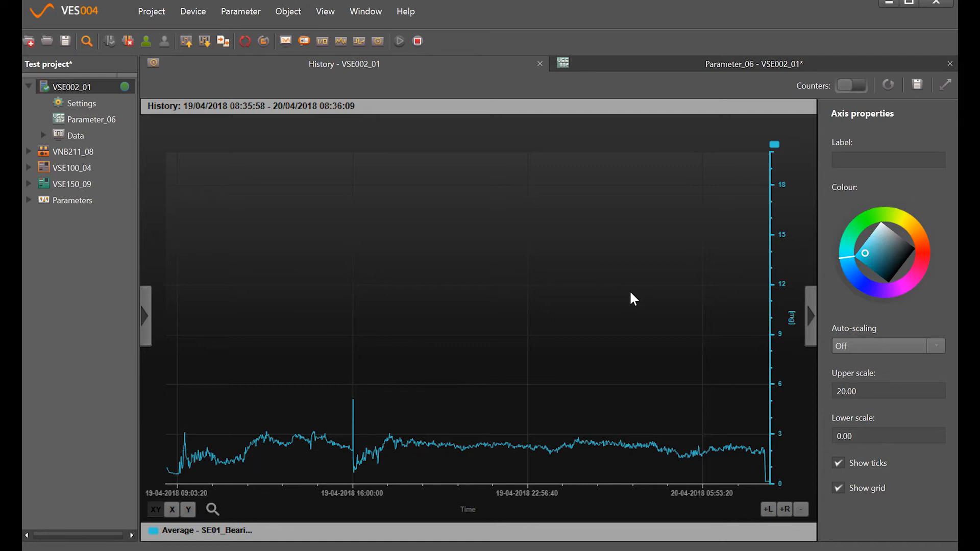
pyautogui.moveTo(813, 320)
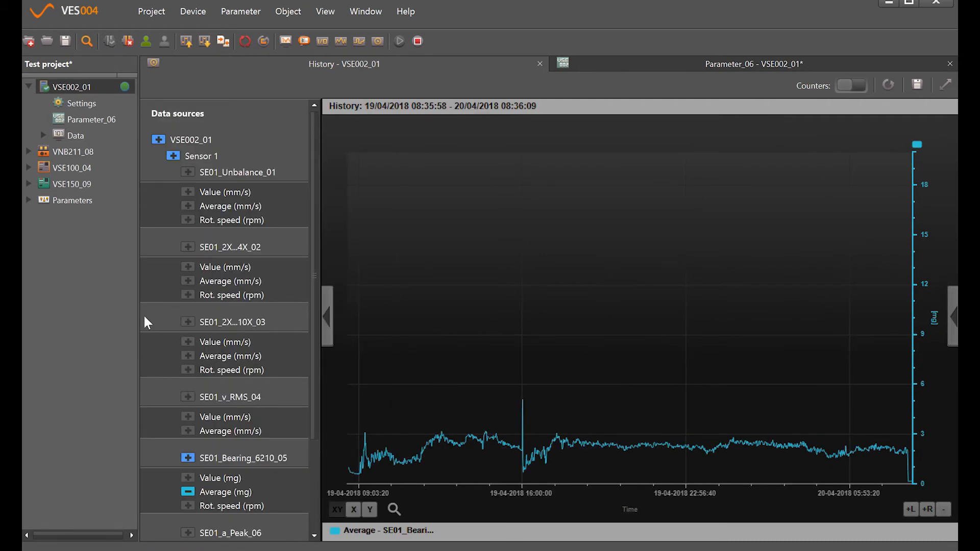
# Swap the bearing series for the IN01_UpperLimit_07 temperature value and average.
pyautogui.rightClick(247, 457)
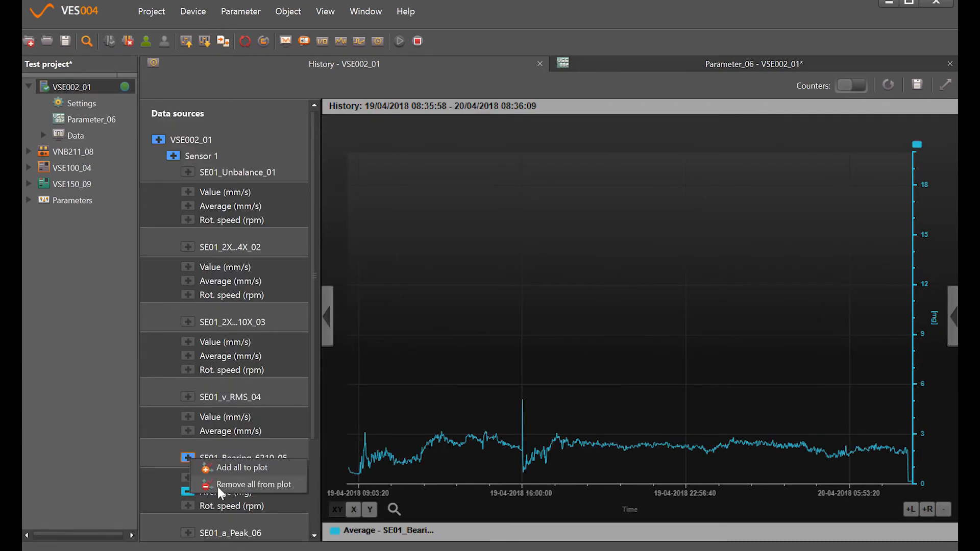
pyautogui.click(253, 484)
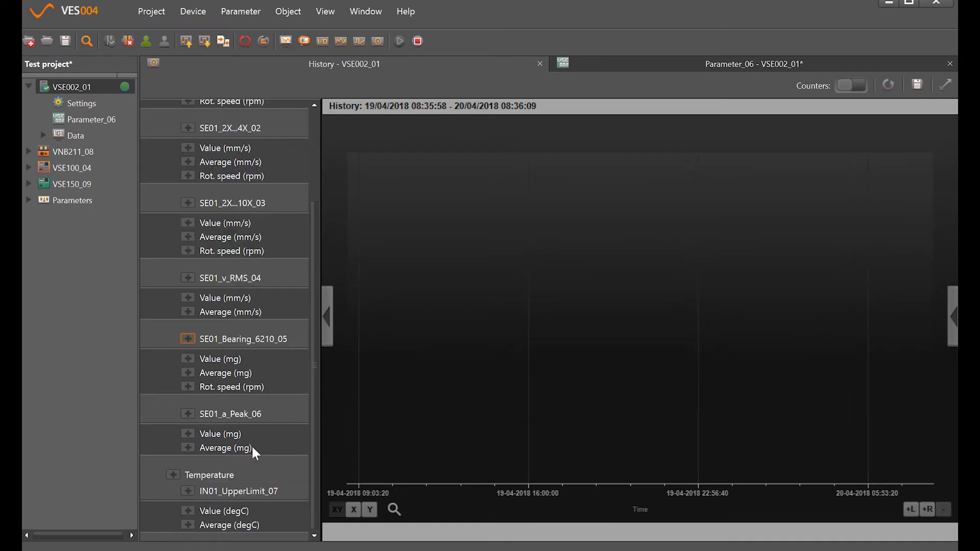
pyautogui.moveTo(179, 482)
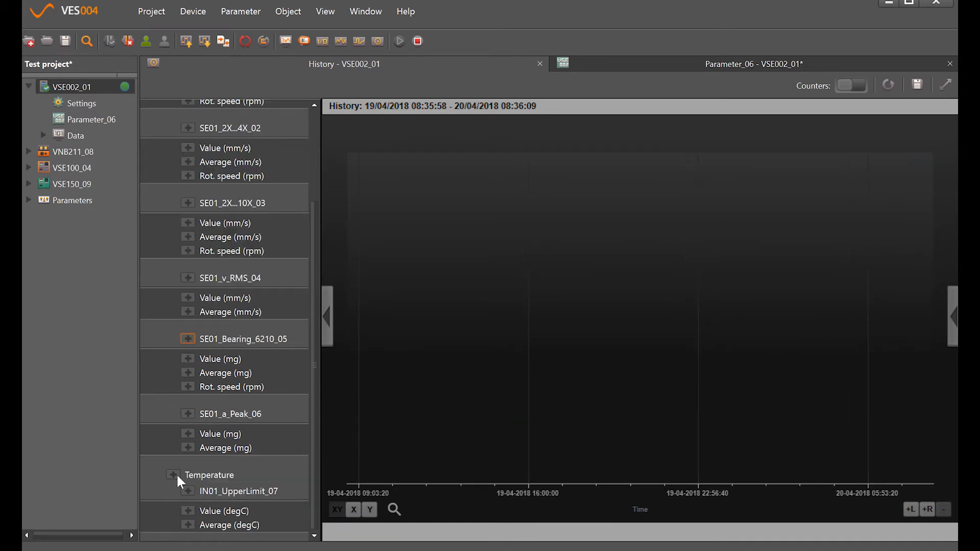
pyautogui.click(173, 475)
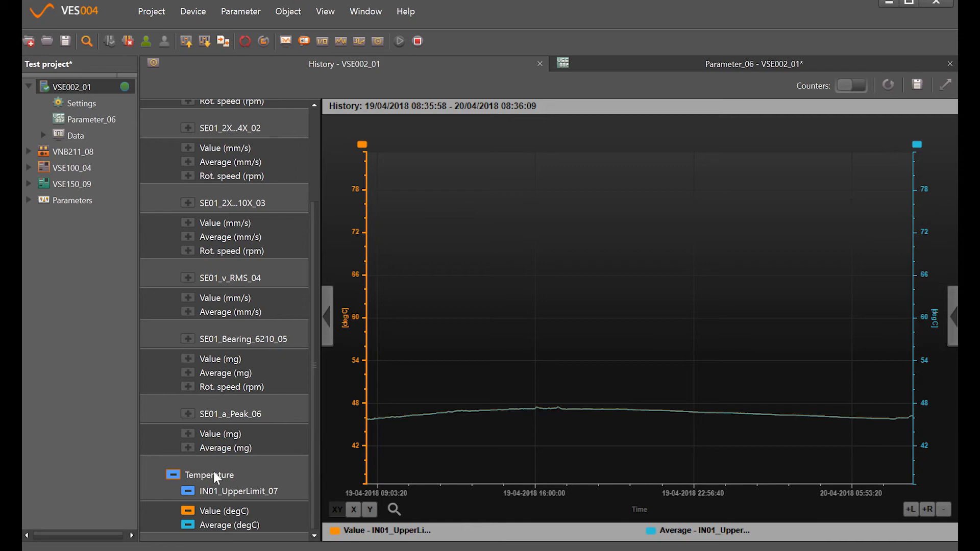
pyautogui.moveTo(243, 460)
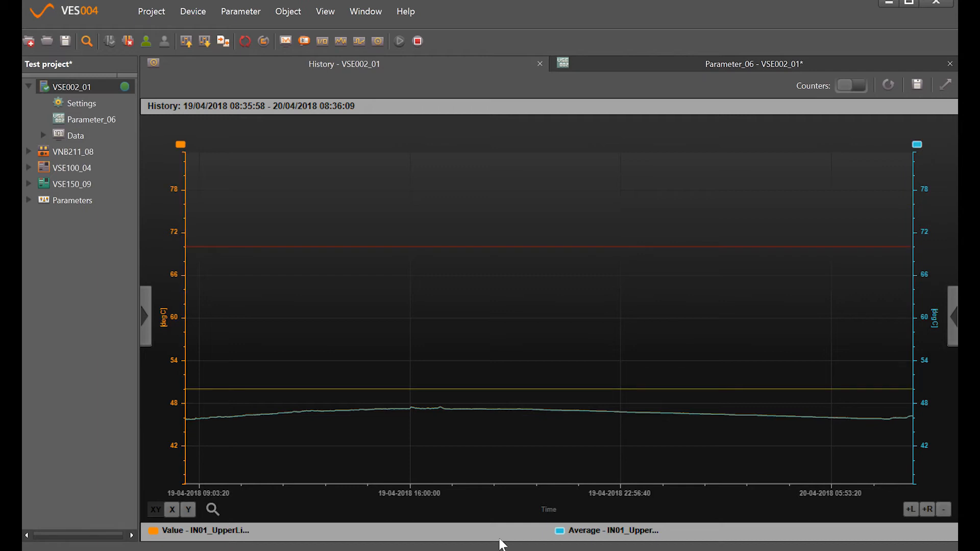
pyautogui.moveTo(445, 482)
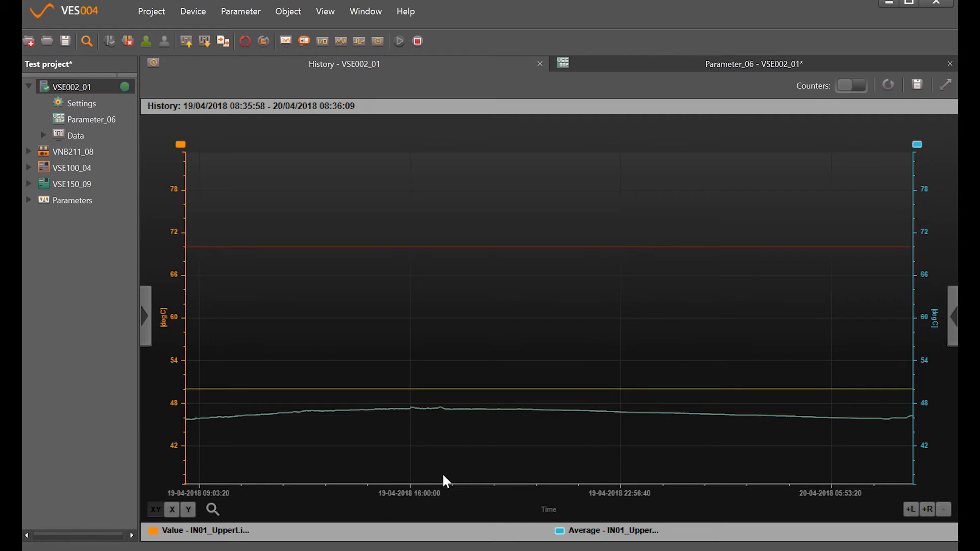
pyautogui.moveTo(251, 451)
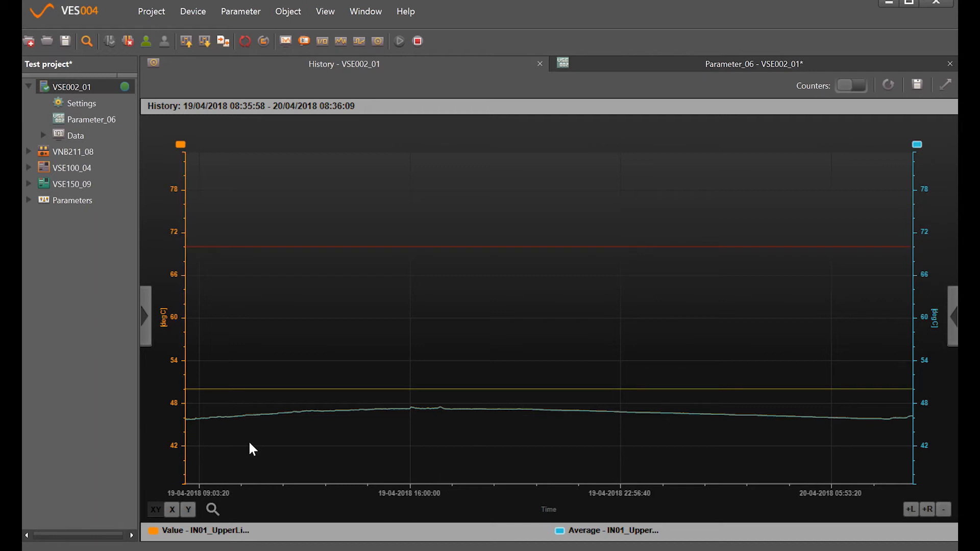
pyautogui.moveTo(806, 428)
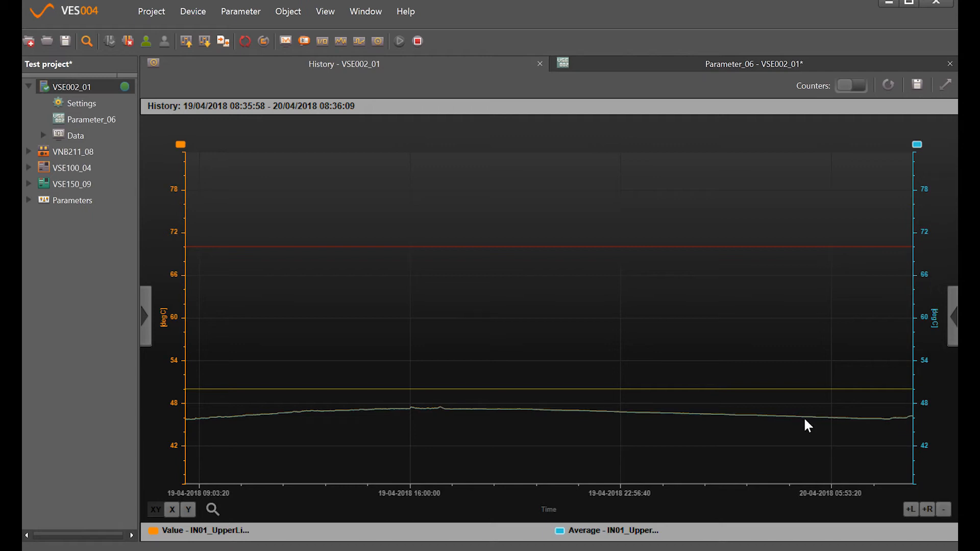
pyautogui.moveTo(562, 469)
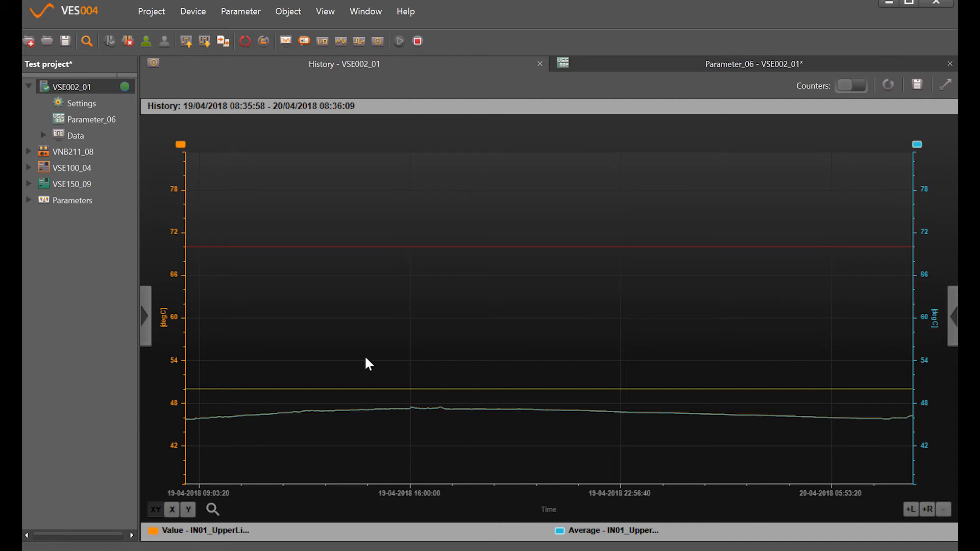
pyautogui.moveTo(370, 382)
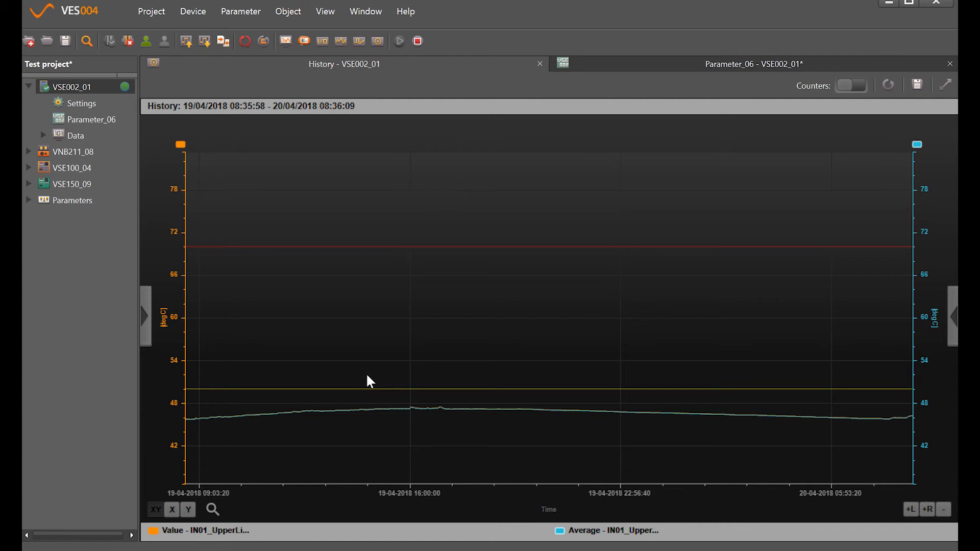
pyautogui.moveTo(355, 341)
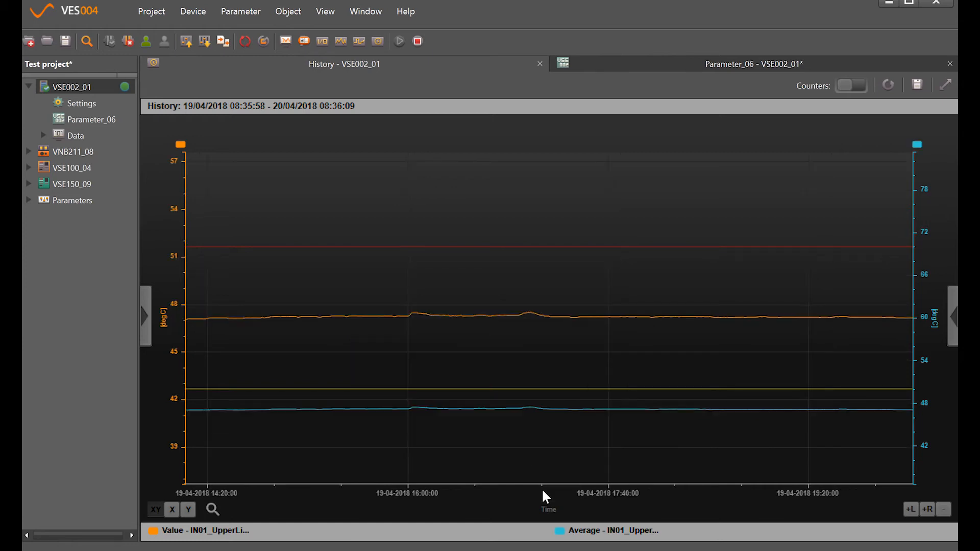
pyautogui.moveTo(394, 224)
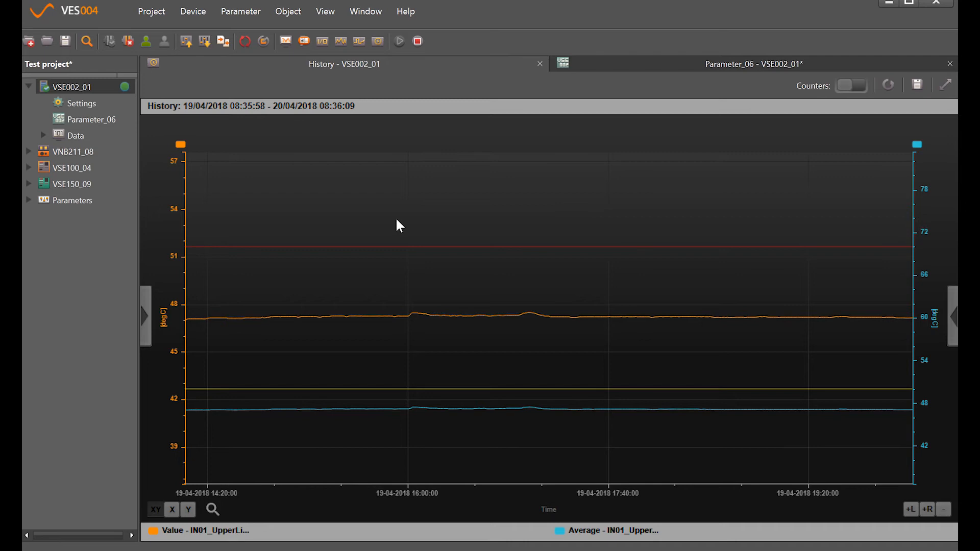
# Zoom into a shorter stretch of 19-04-2018 on the temperature chart, then undo the zoom.
pyautogui.moveTo(399, 223); pyautogui.dragTo(502, 481)
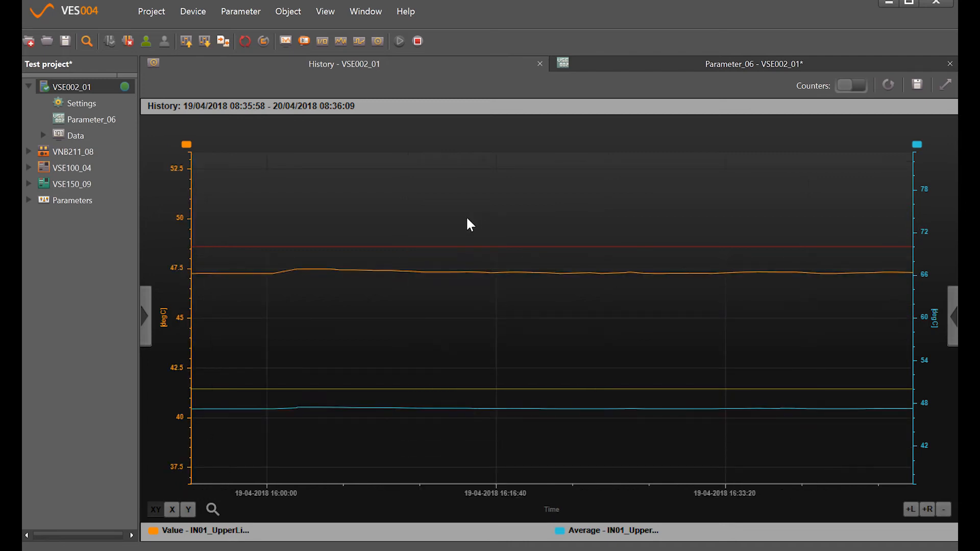
pyautogui.rightClick(470, 224)
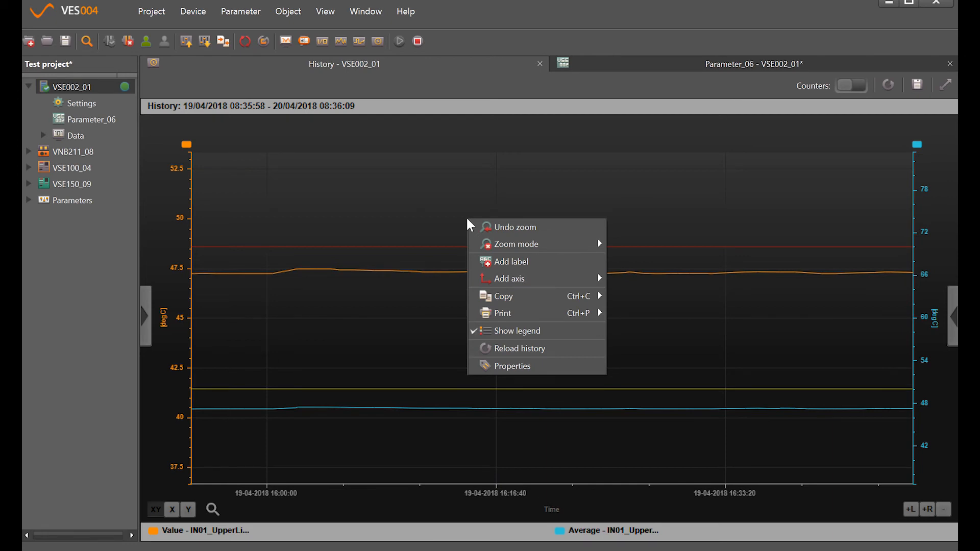
pyautogui.moveTo(492, 235)
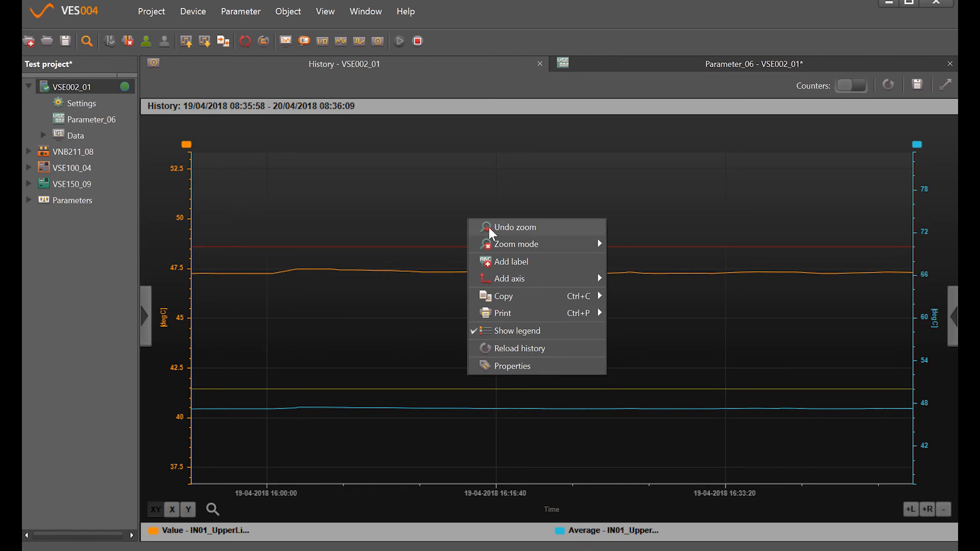
pyautogui.click(515, 227)
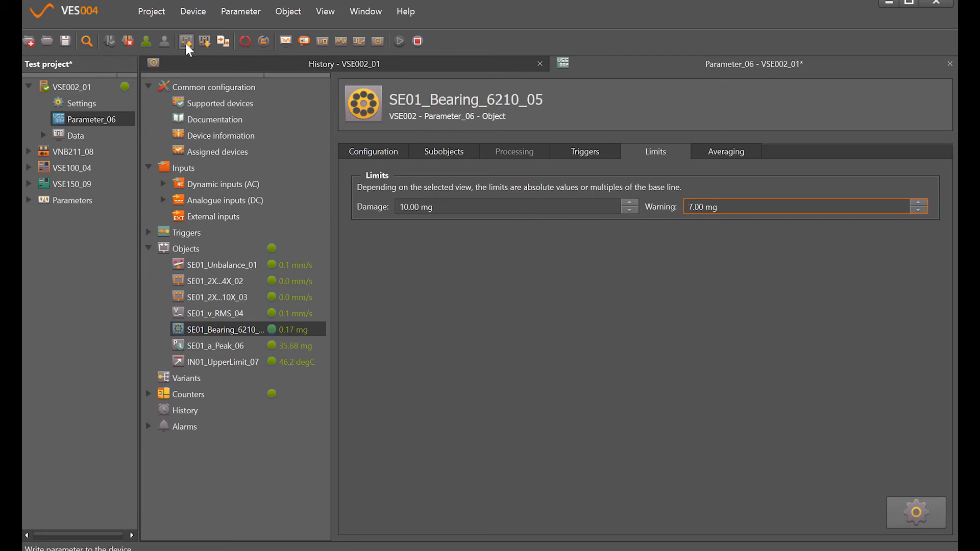
pyautogui.moveTo(186, 42)
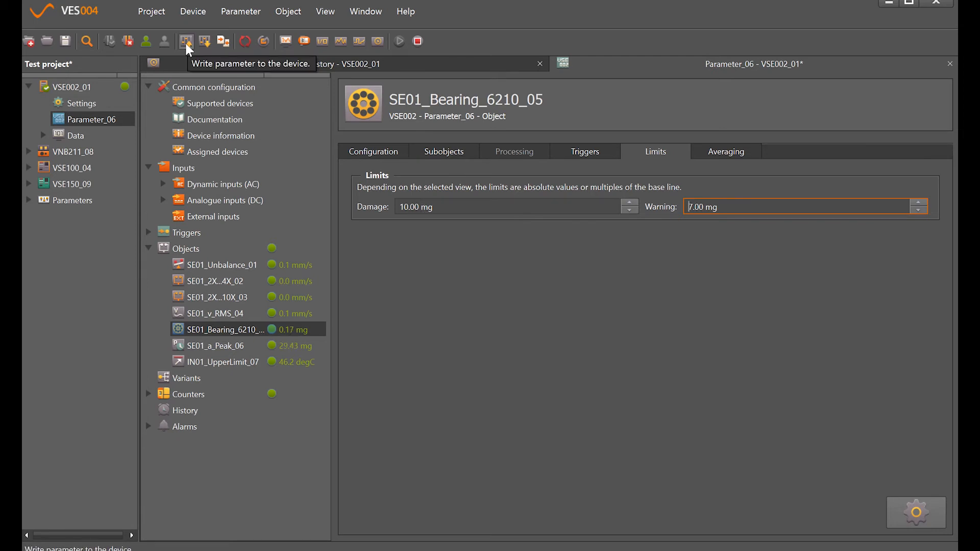
# Write the edited bearing limits to VSE002_01, saving the Test project first.
pyautogui.click(186, 41)
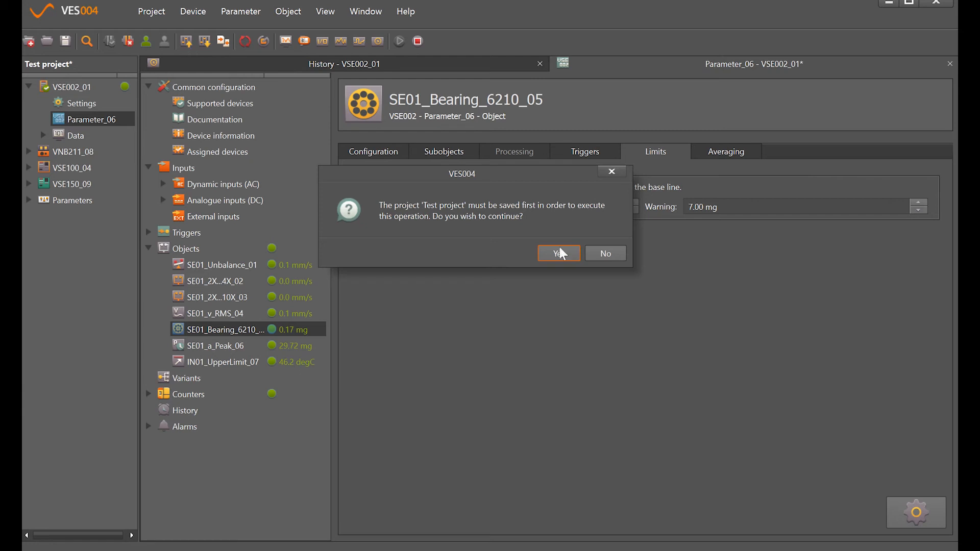
pyautogui.click(560, 253)
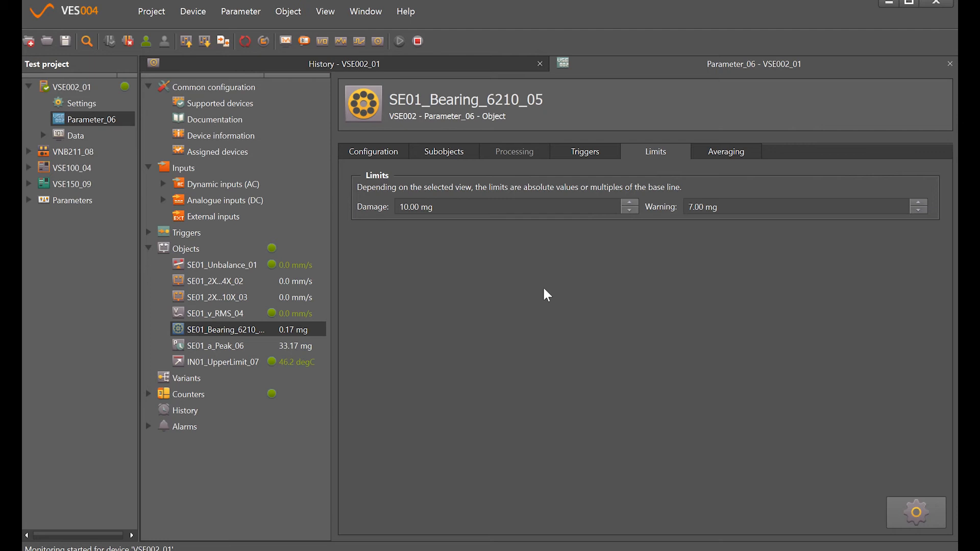
pyautogui.moveTo(453, 307)
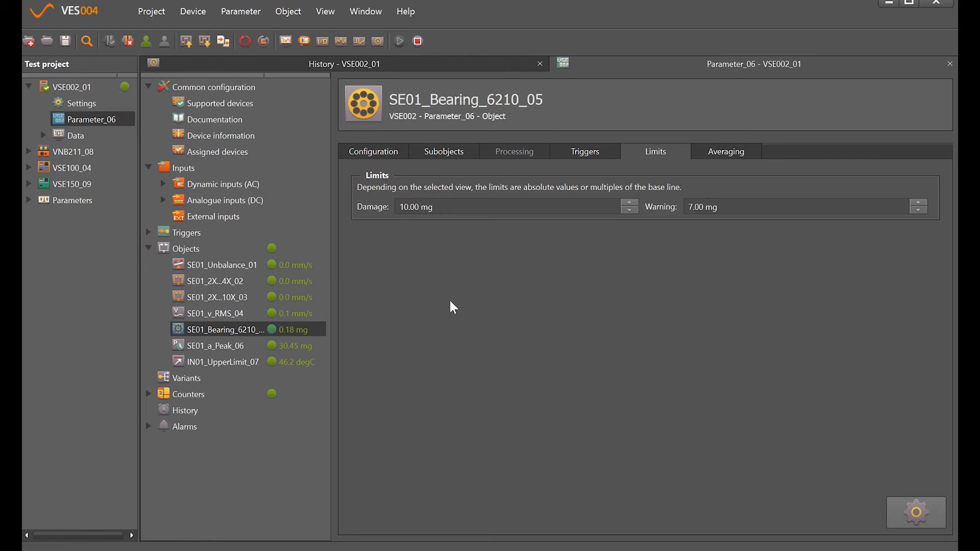
pyautogui.moveTo(468, 310)
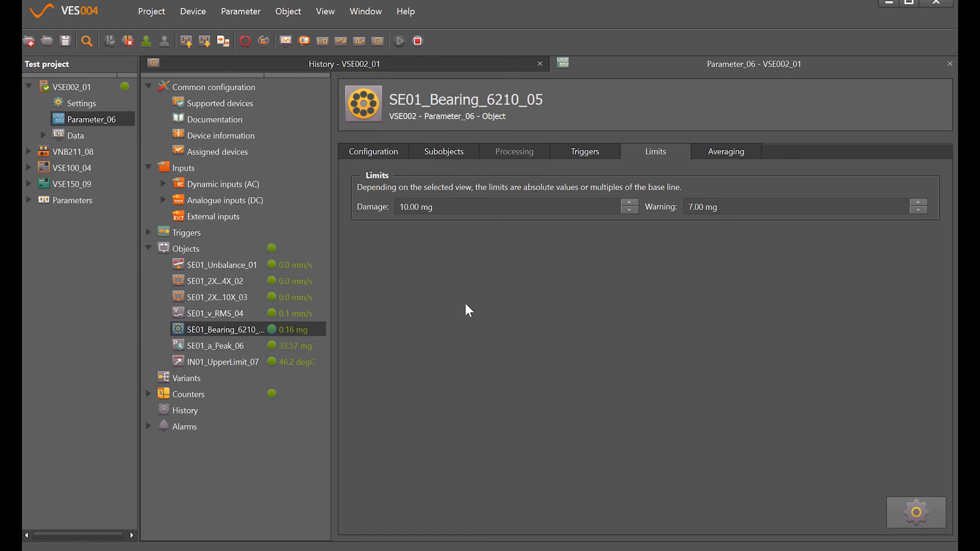